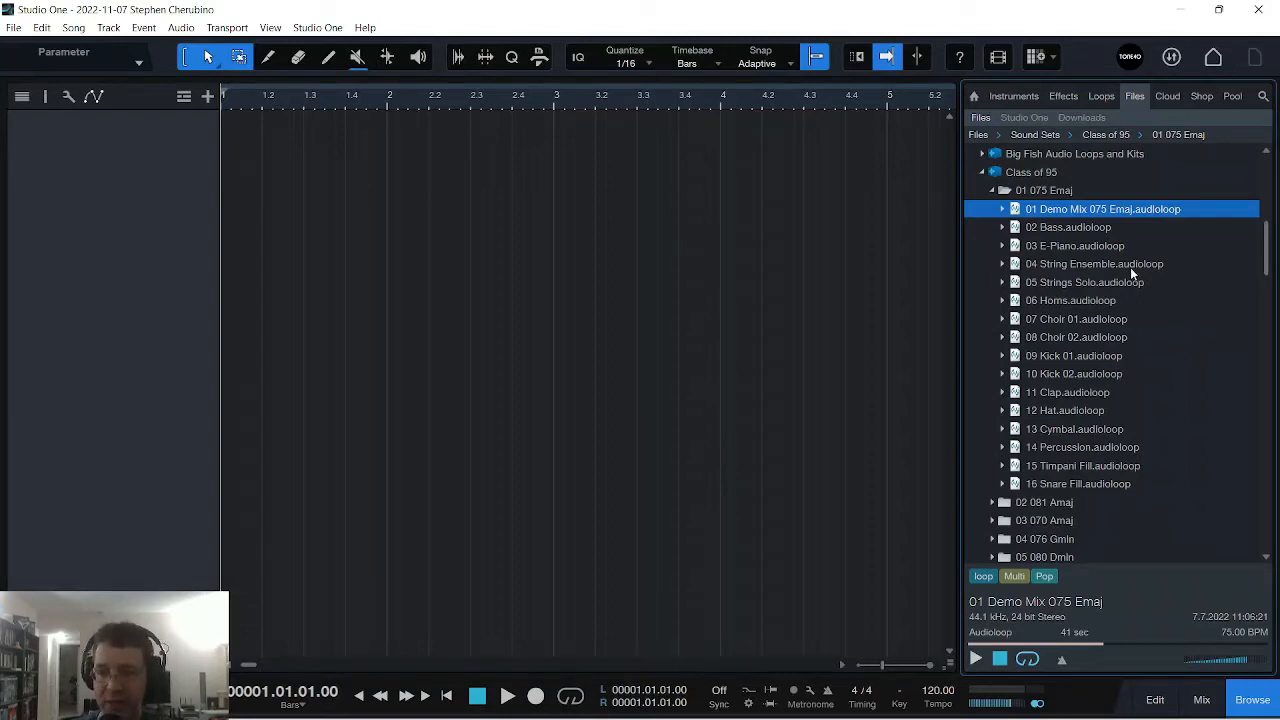
# Return to the Sound Sets list and switch the browser to the Instruments list
pyautogui.click(1004, 190)
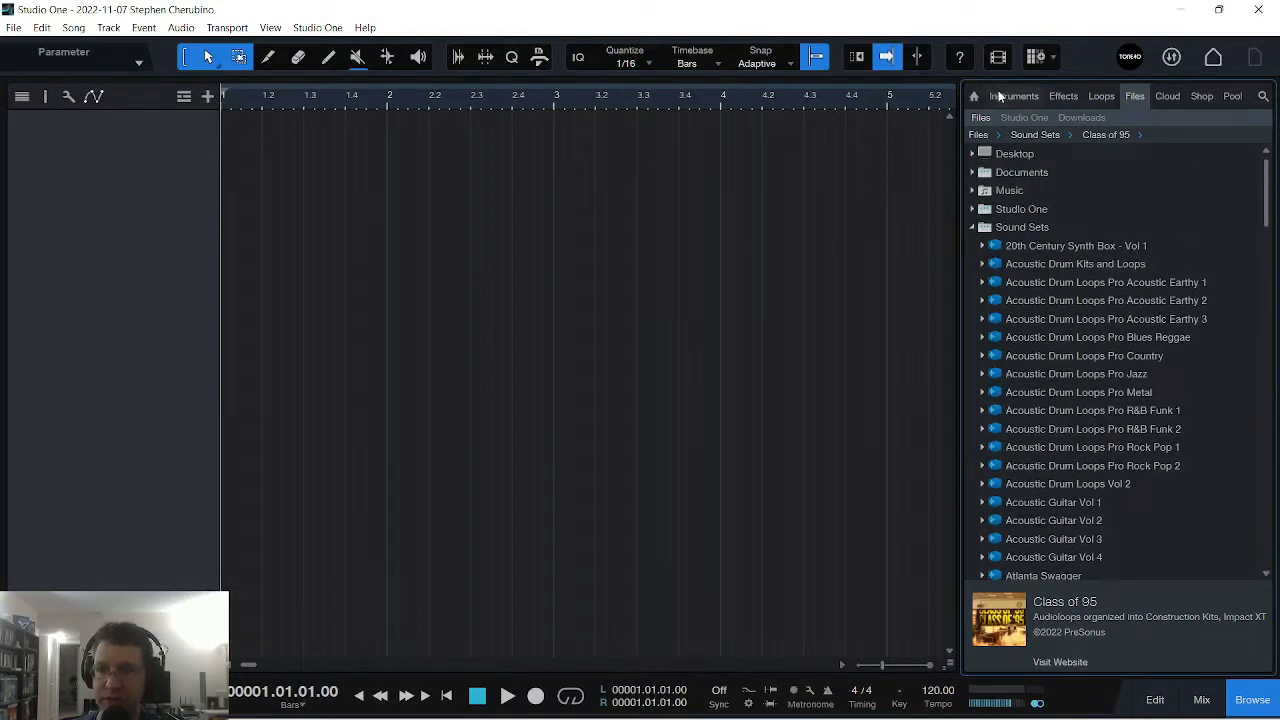
pyautogui.click(1012, 96)
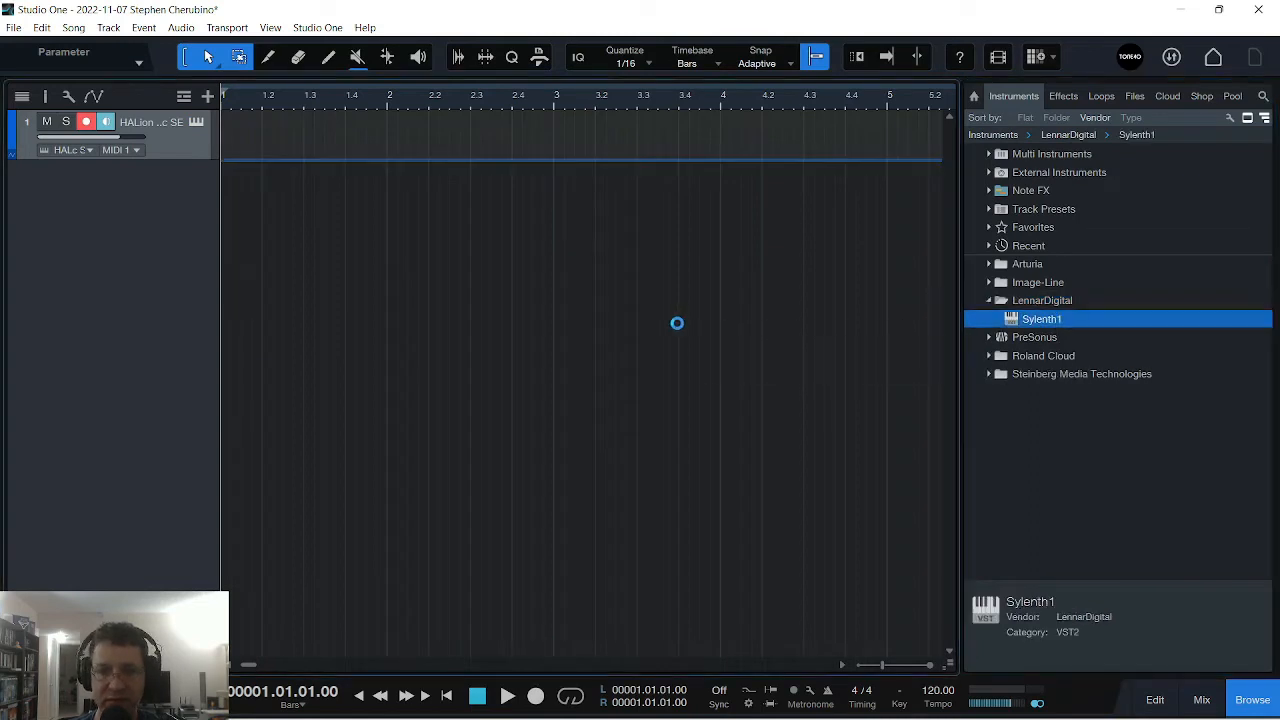
# Add a Sylenth1 track from LennarDigital, browse to a bass preset, and set tempo to 139 BPM
pyautogui.doubleClick(1042, 318)
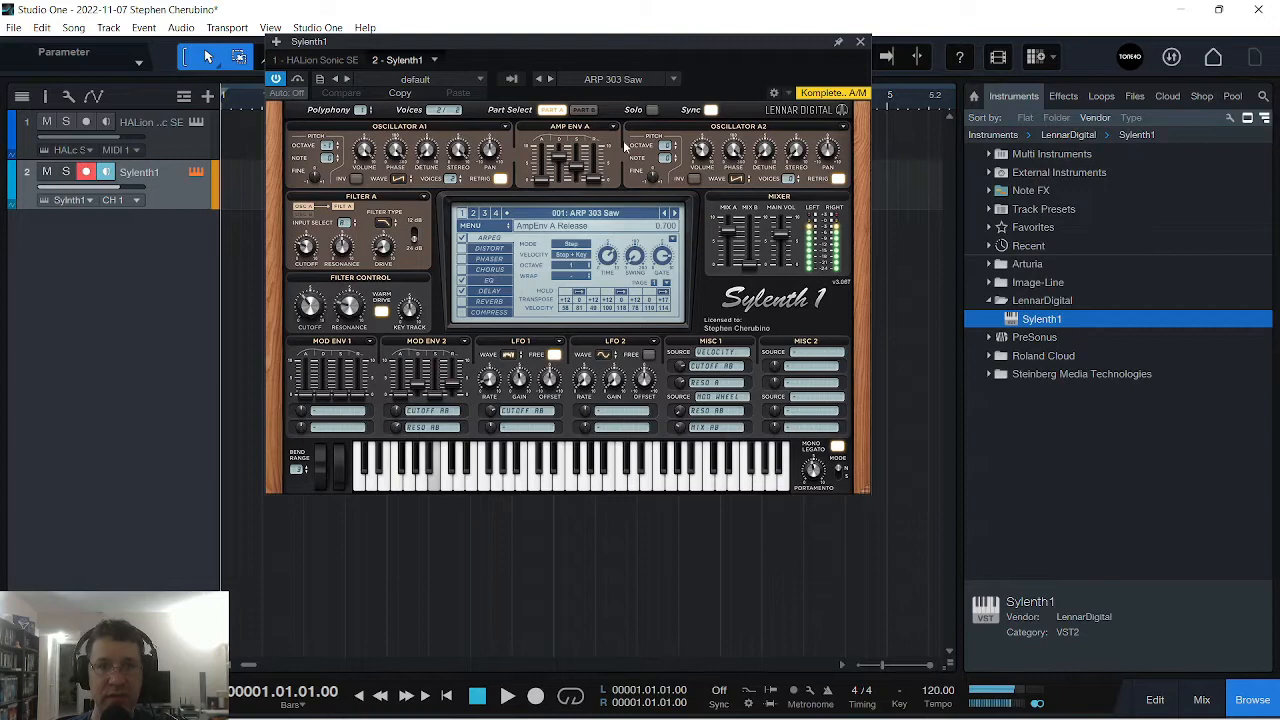
pyautogui.click(586, 212)
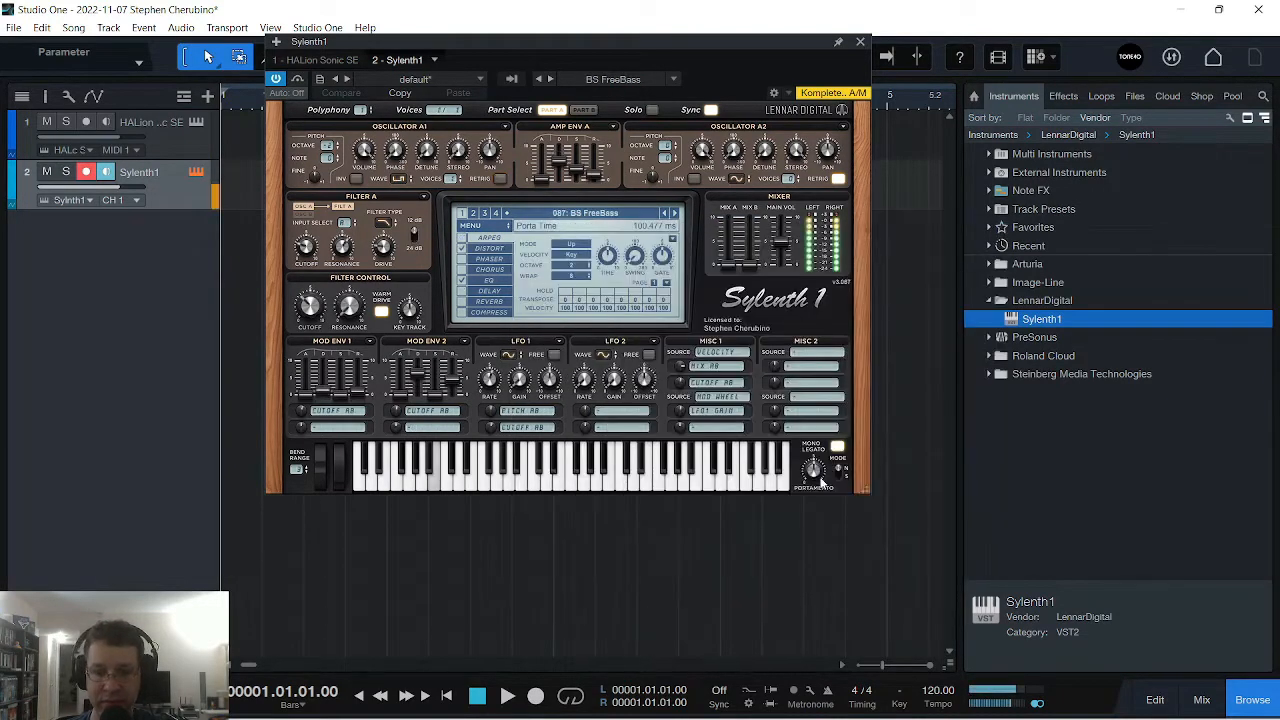
pyautogui.click(552, 80)
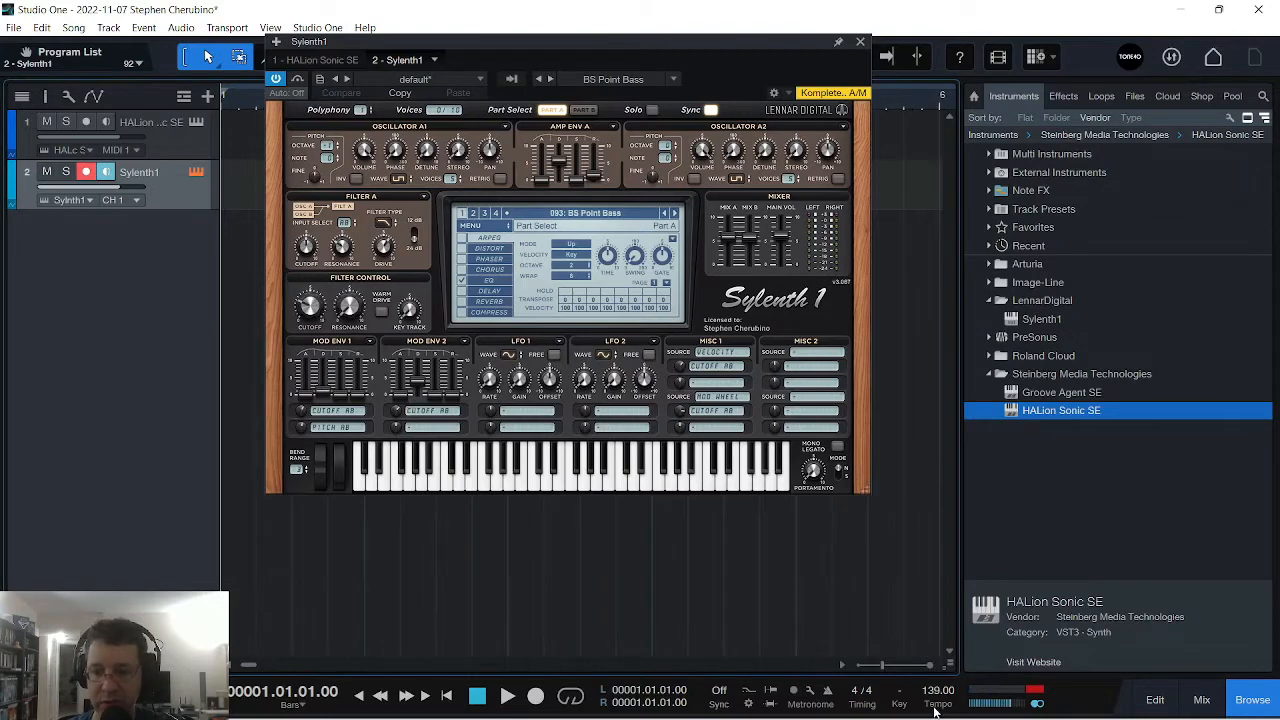
# Close Sylenth1 and record an eight-bar MIDI lead part on its track
pyautogui.click(860, 40)
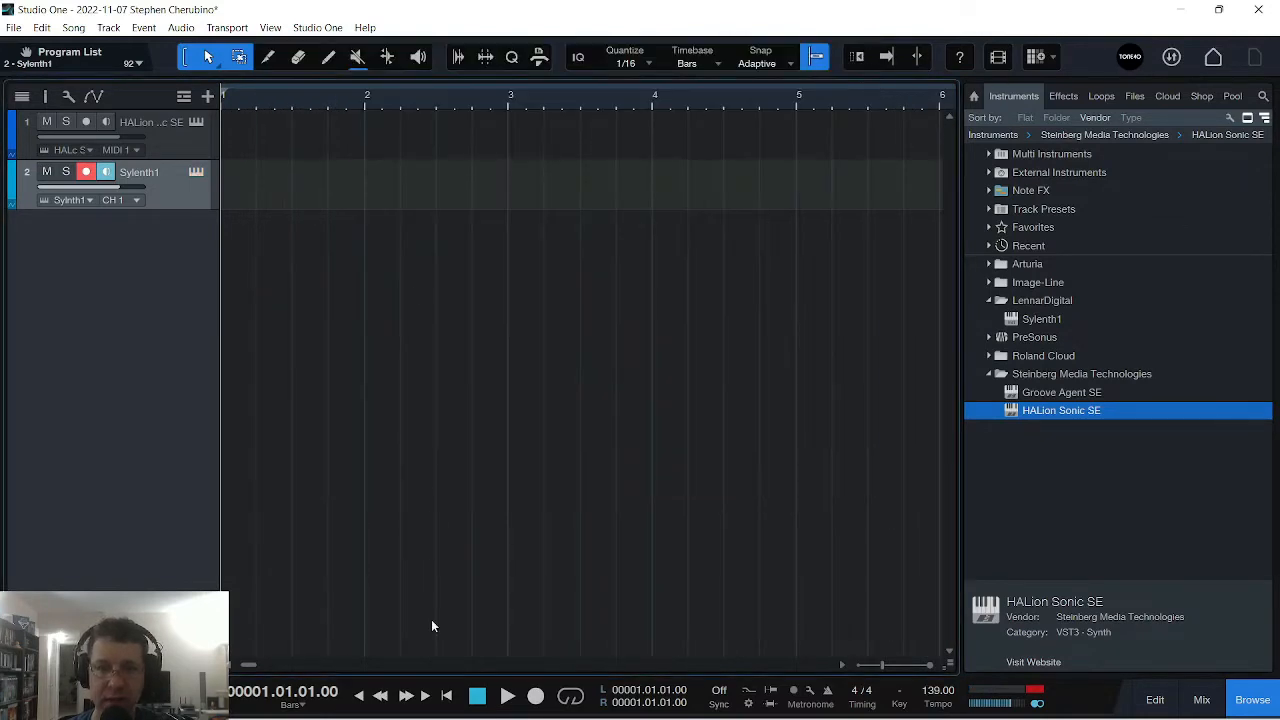
pyautogui.moveTo(490, 612)
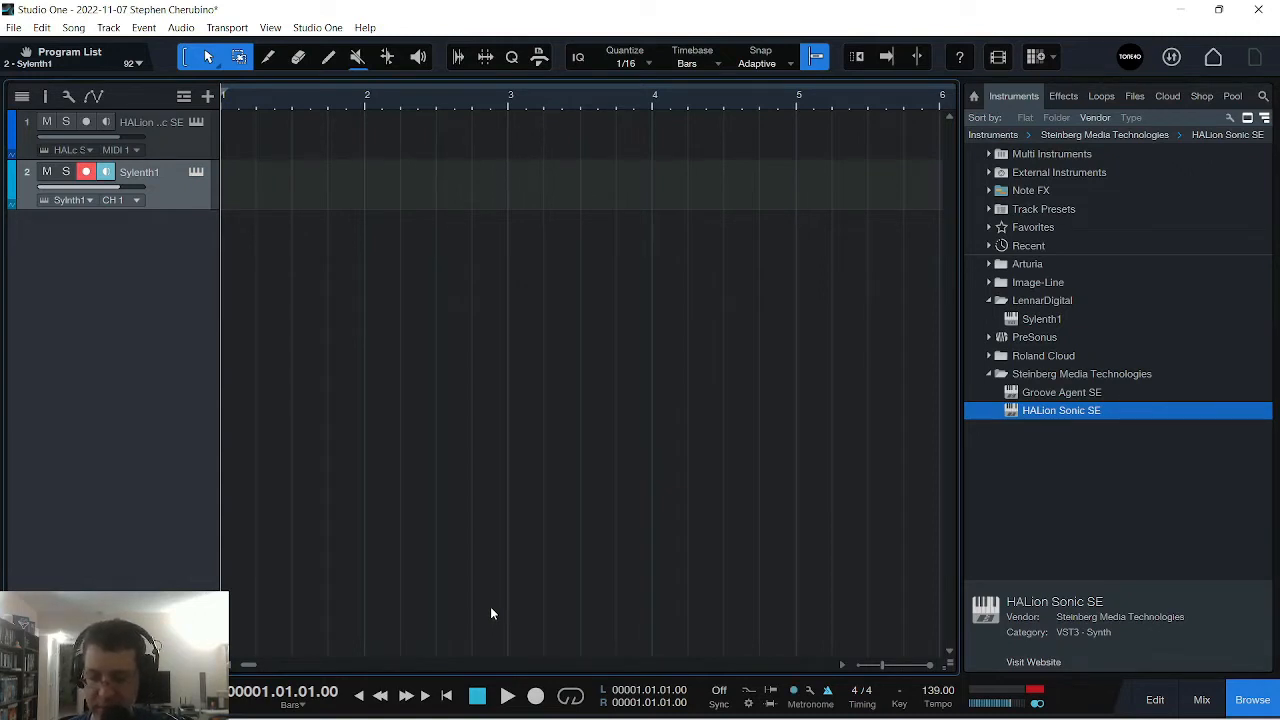
pyautogui.click(508, 696)
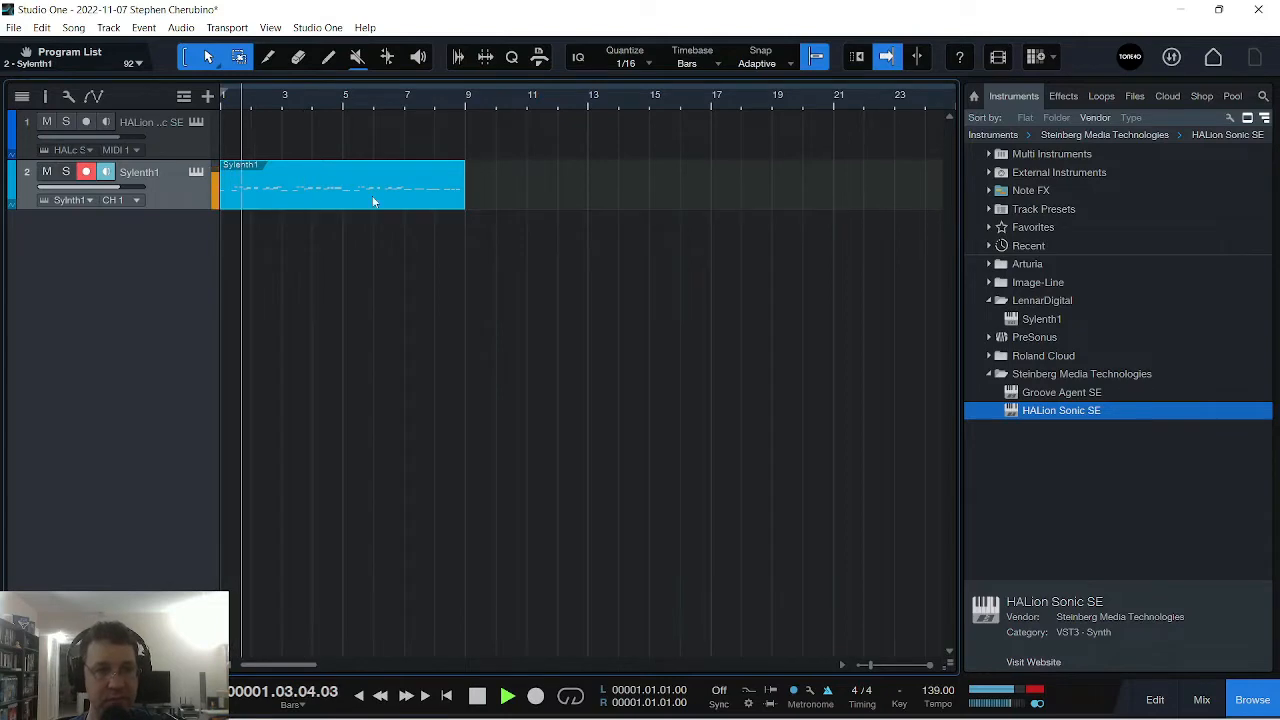
# Open the Sylenth1 lead part in the piano roll and select its closing notes
pyautogui.doubleClick(342, 184)
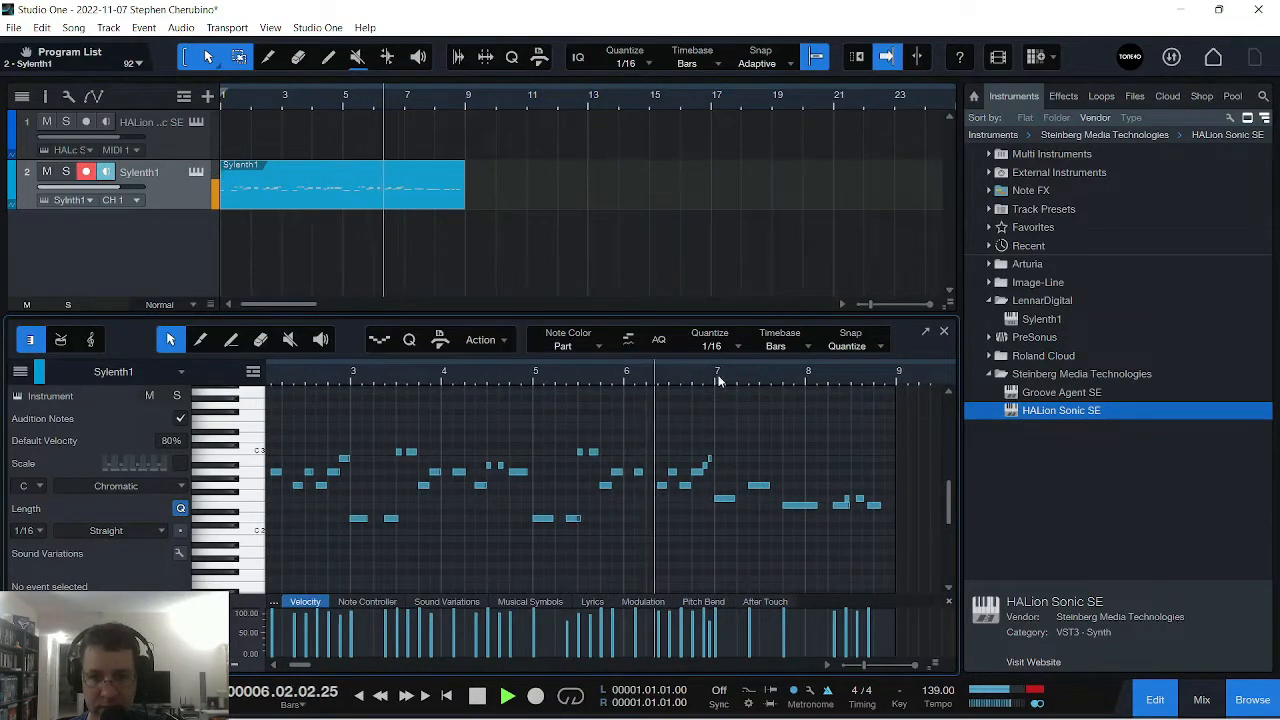
pyautogui.click(508, 694)
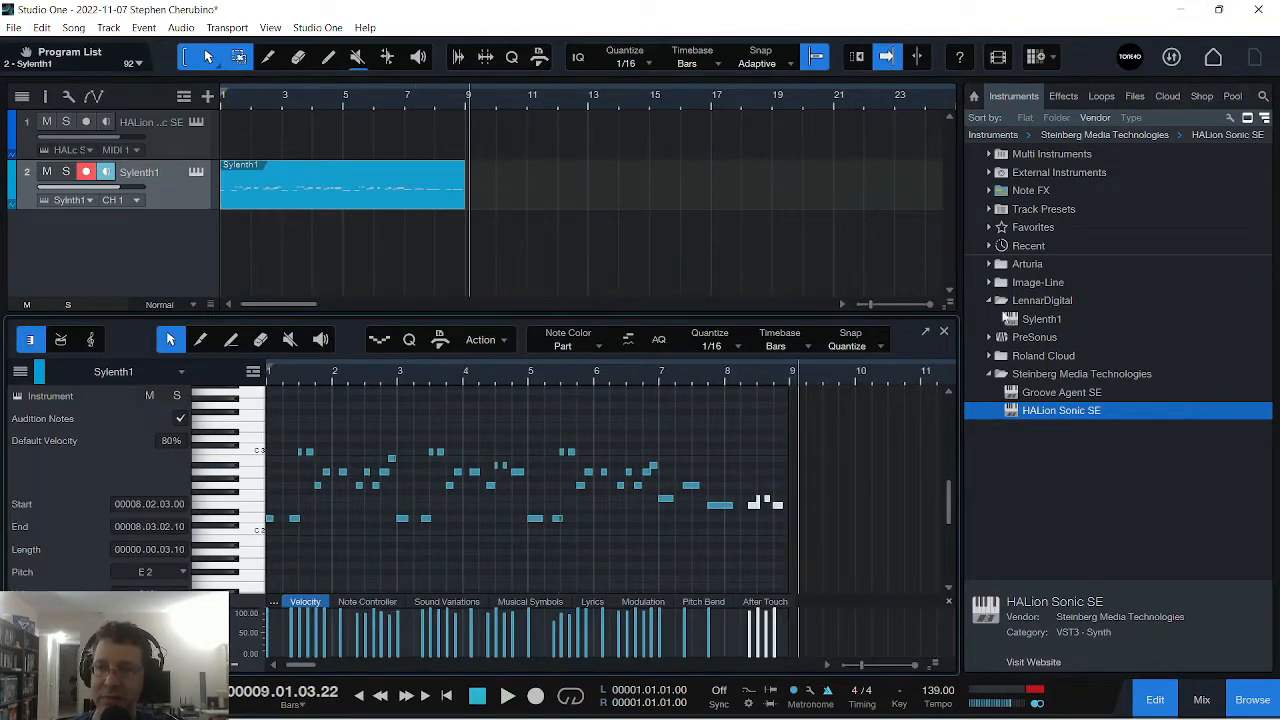
# Add a PreSonus Impact drum track, load a kit, and create a short empty drum part
pyautogui.click(996, 318)
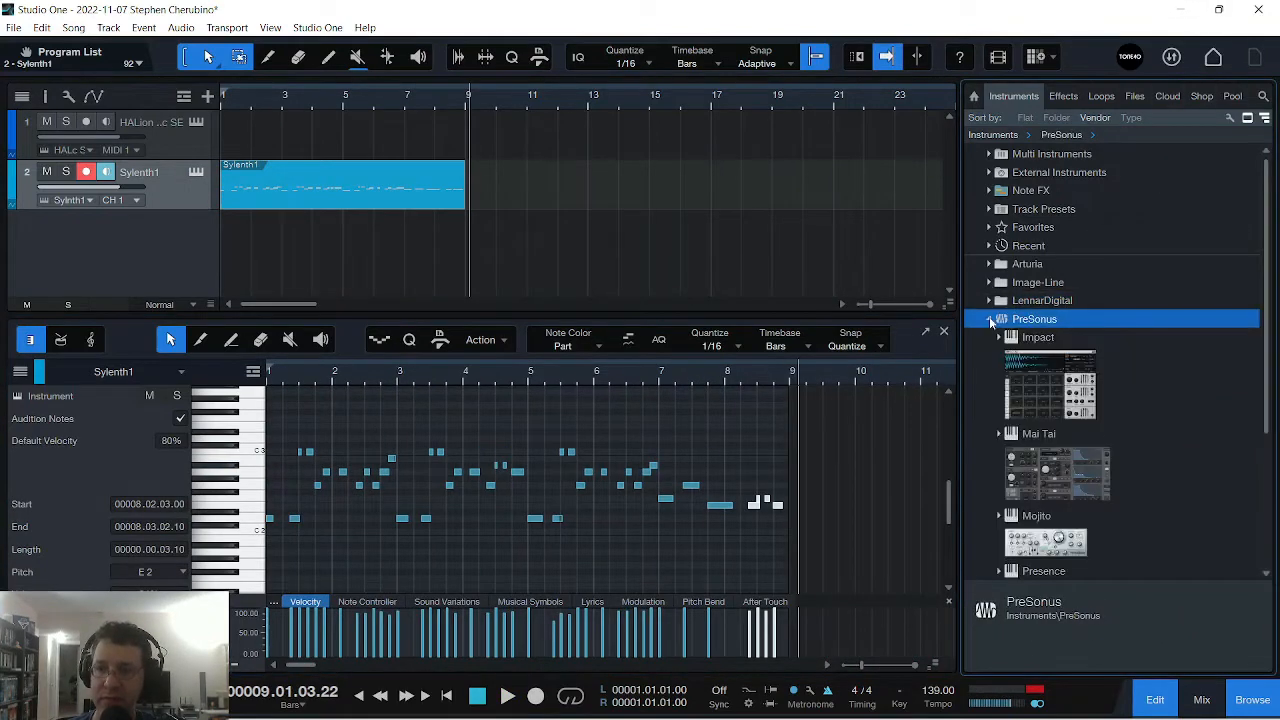
pyautogui.doubleClick(1036, 336)
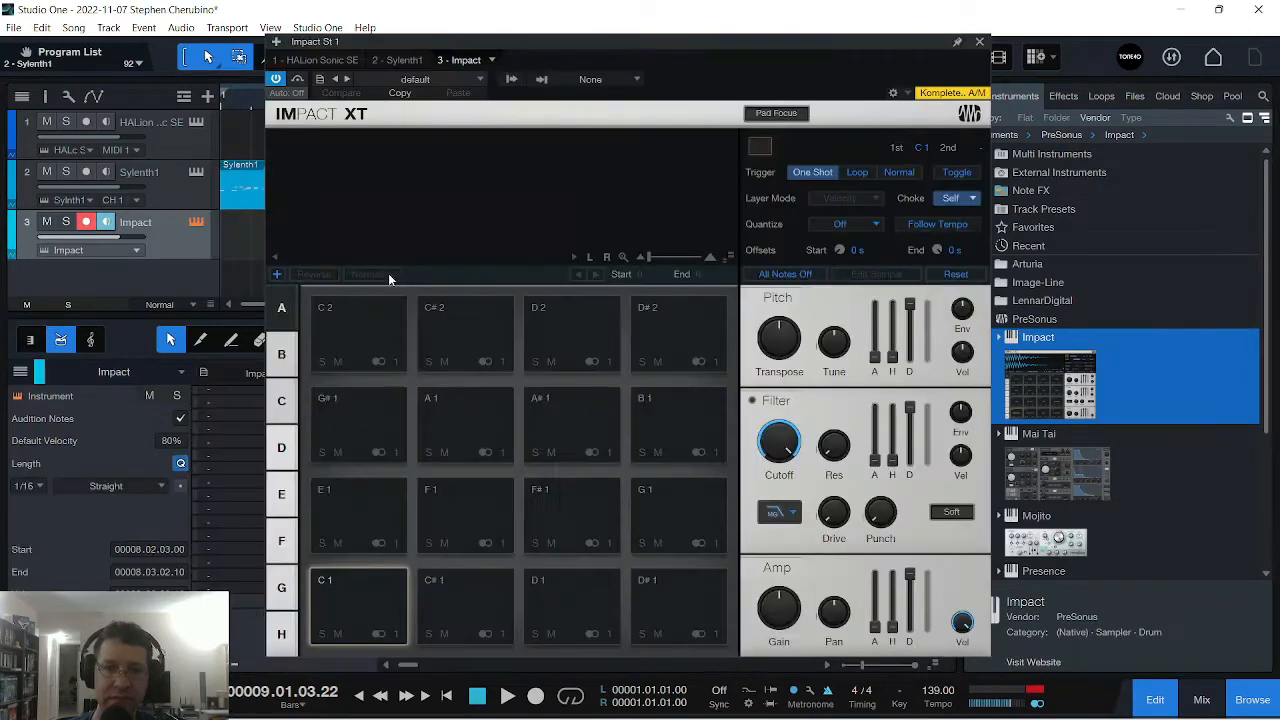
pyautogui.click(978, 42)
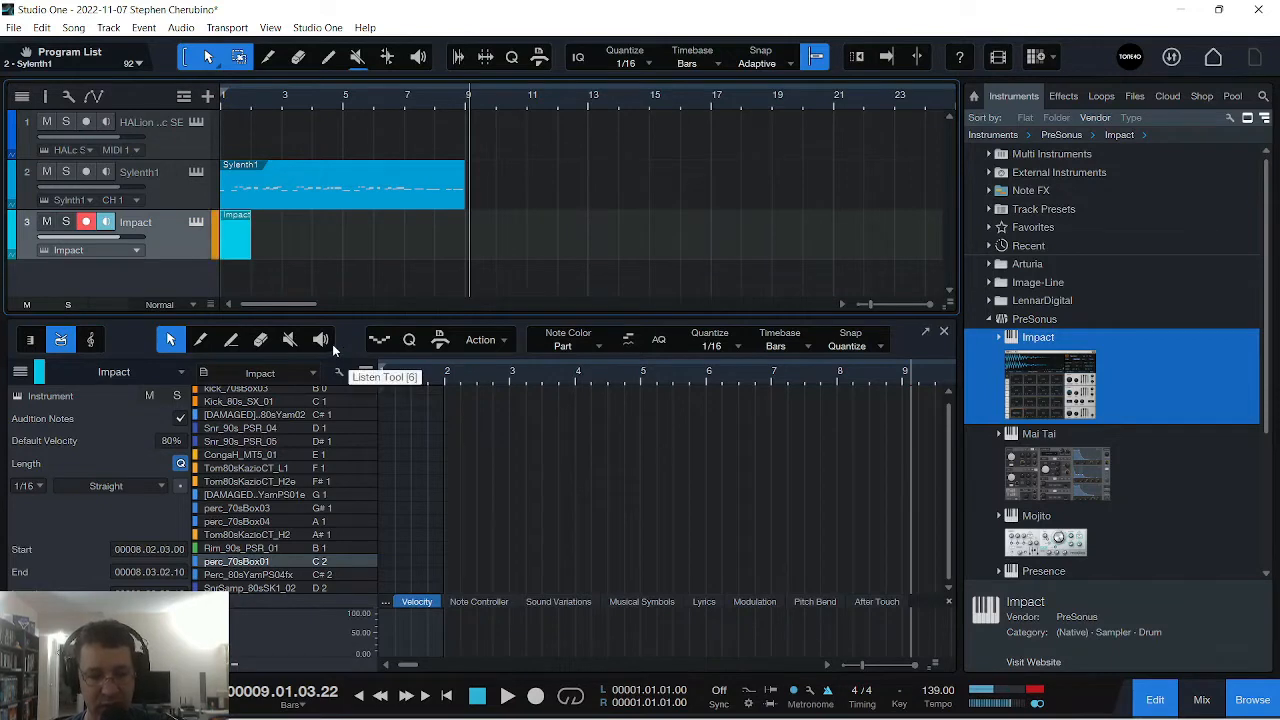
pyautogui.moveTo(316, 348)
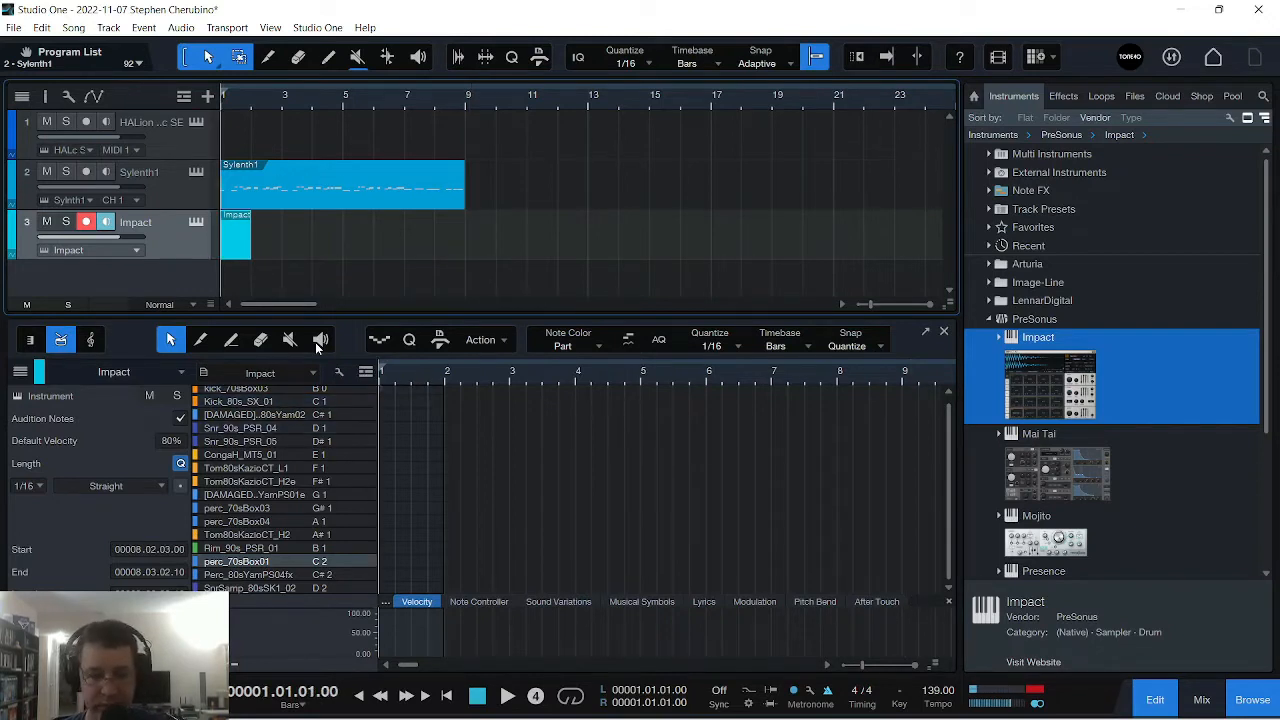
# Lengthen the Impact part to four bars and paint a drum pattern across several sounds
pyautogui.click(508, 696)
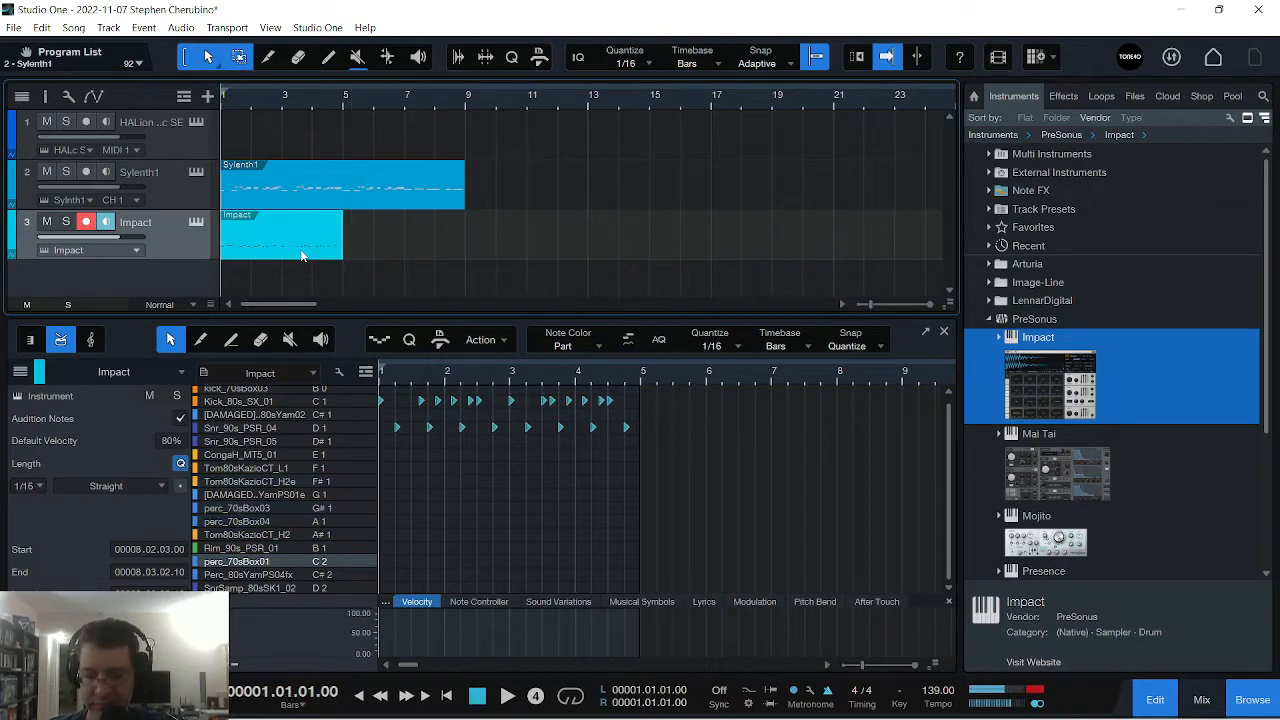
pyautogui.click(508, 696)
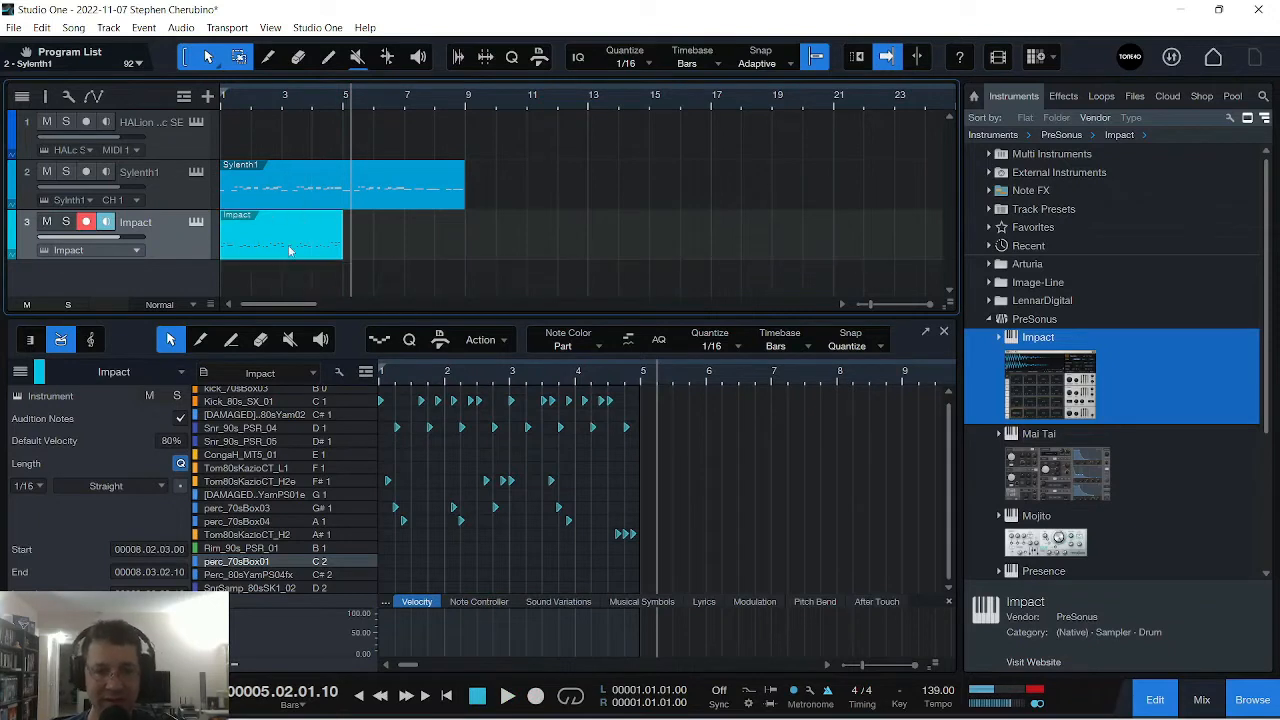
pyautogui.click(506, 696)
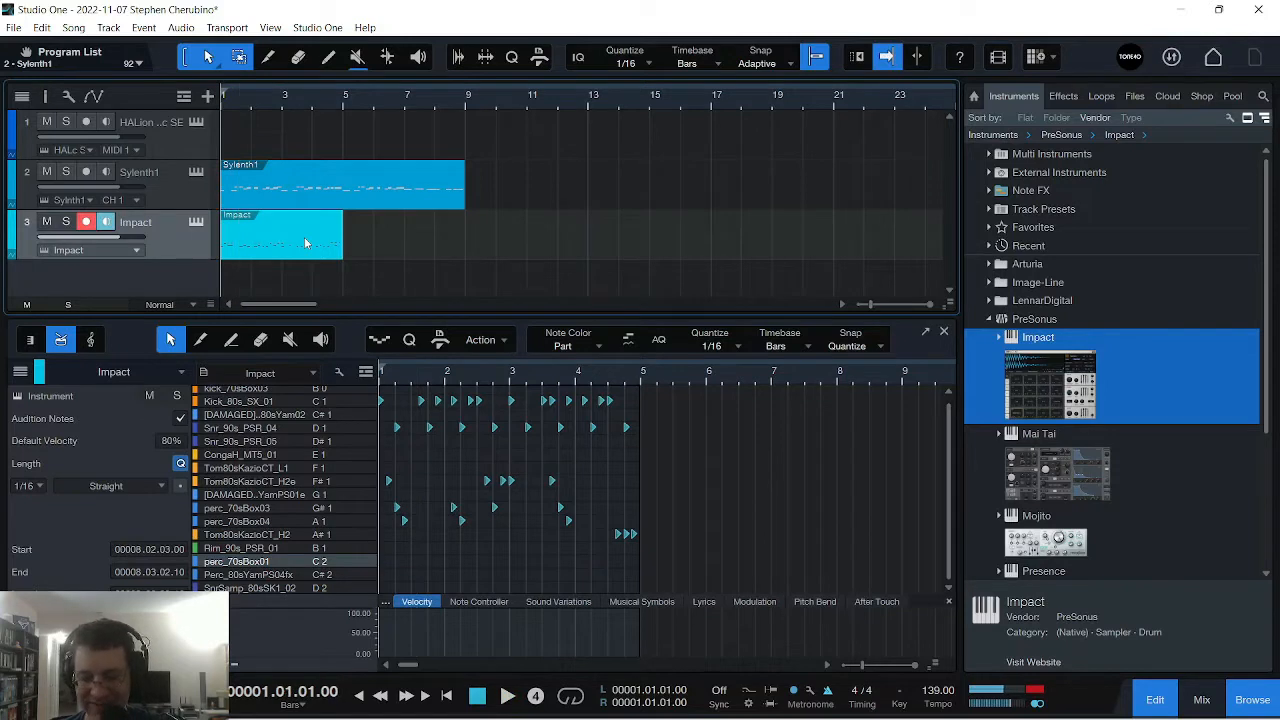
# Duplicate the four-bar Impact part so the drum beat fills eight bars
pyautogui.click(508, 696)
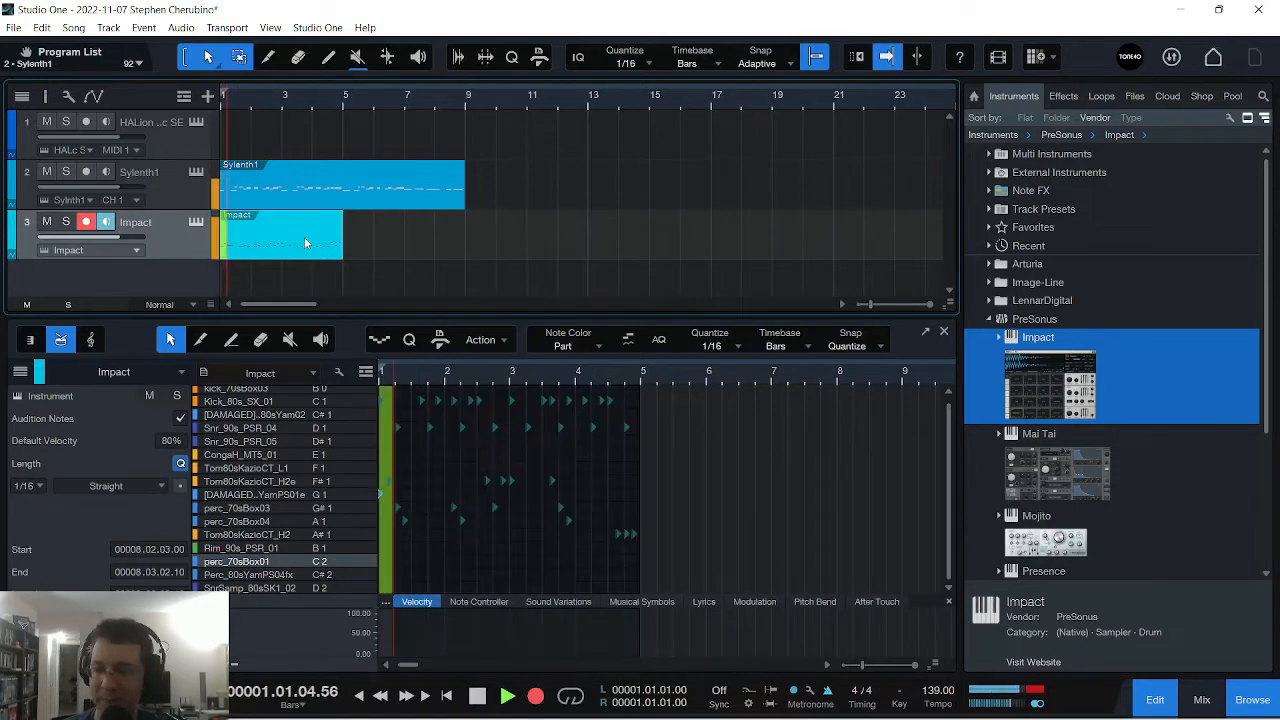
pyautogui.click(280, 240)
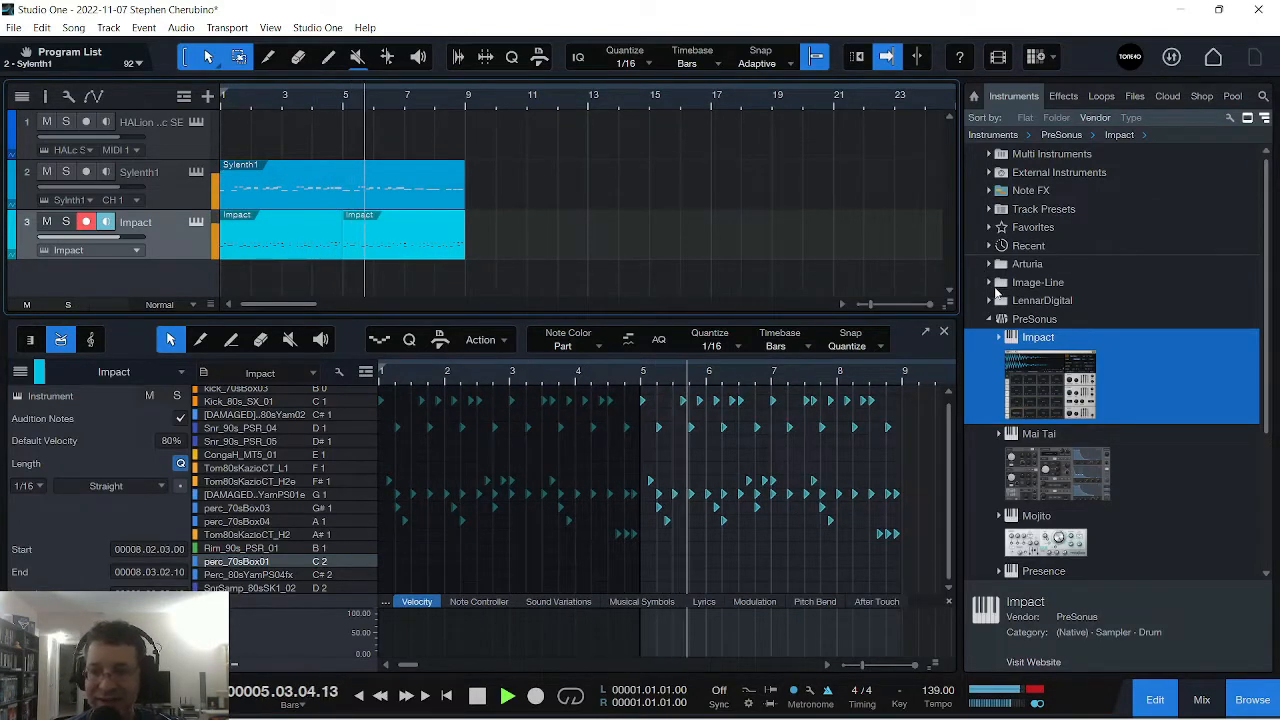
pyautogui.scroll(-3)
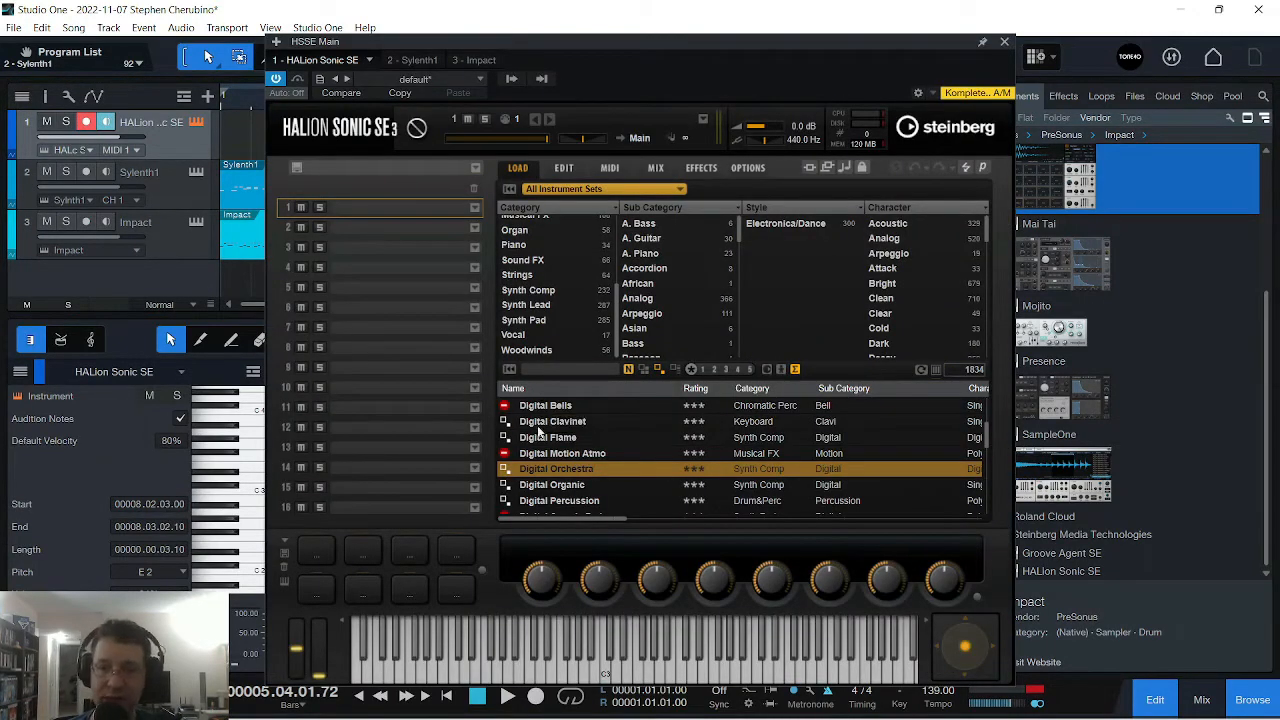
pyautogui.moveTo(544, 404)
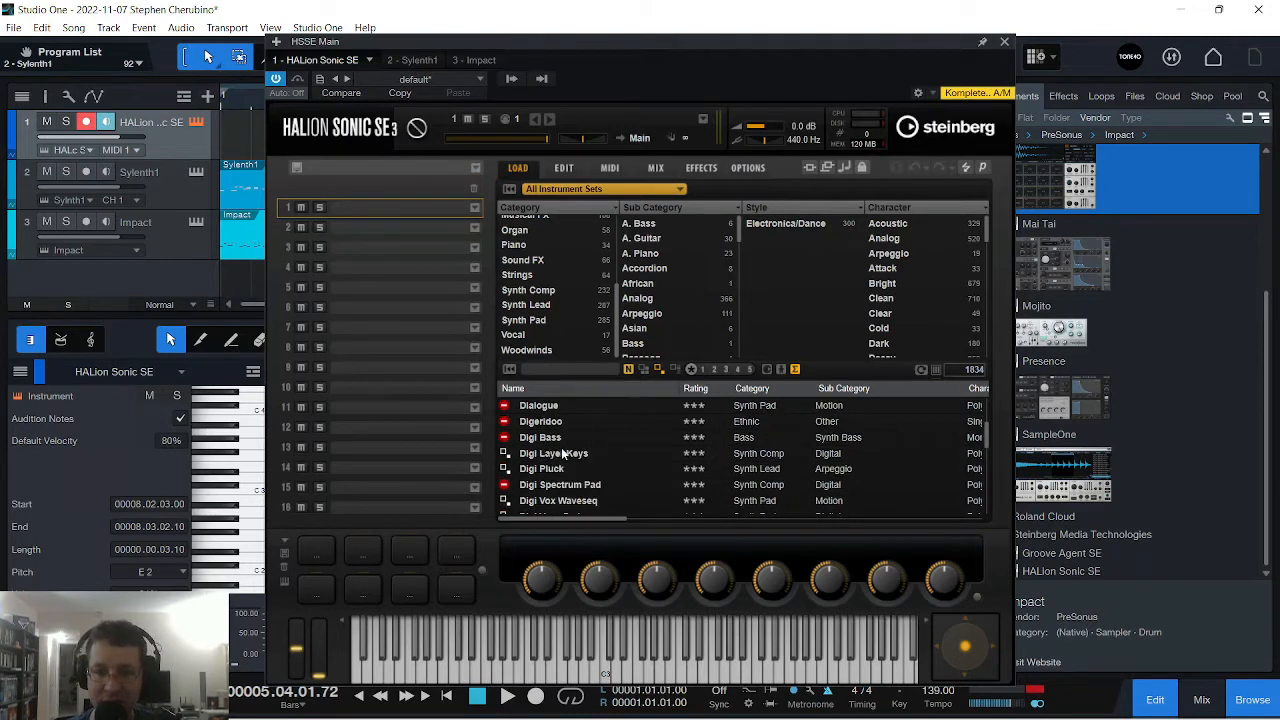
# Try Digi Pluck, then load Digi Layer Keys in HALion Sonic SE for the eight-bar melody part
pyautogui.doubleClick(540, 436)
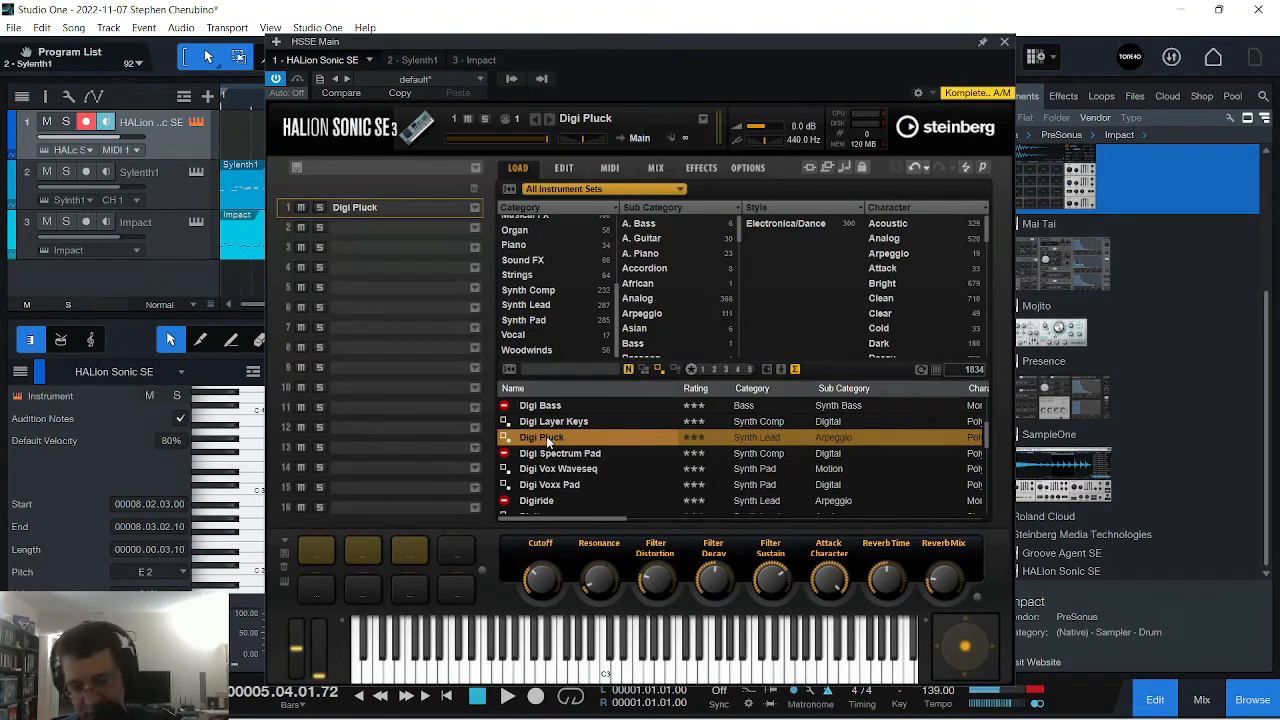
pyautogui.click(508, 696)
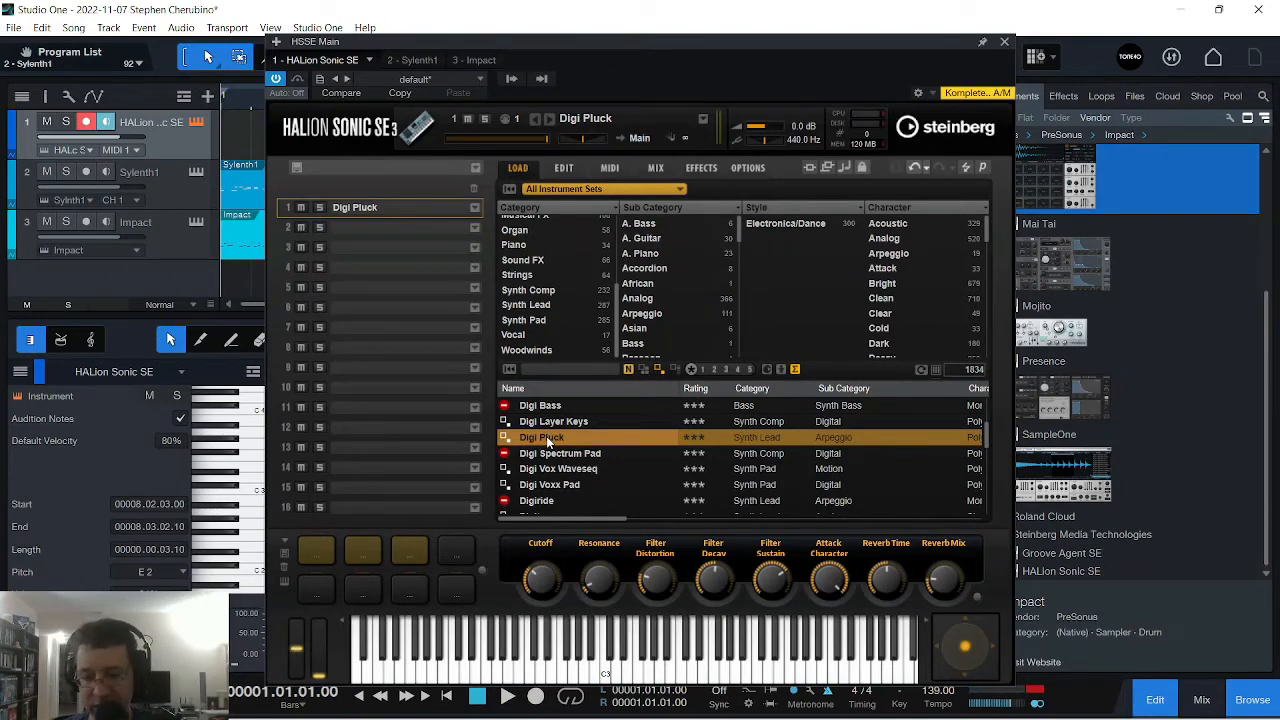
pyautogui.click(554, 420)
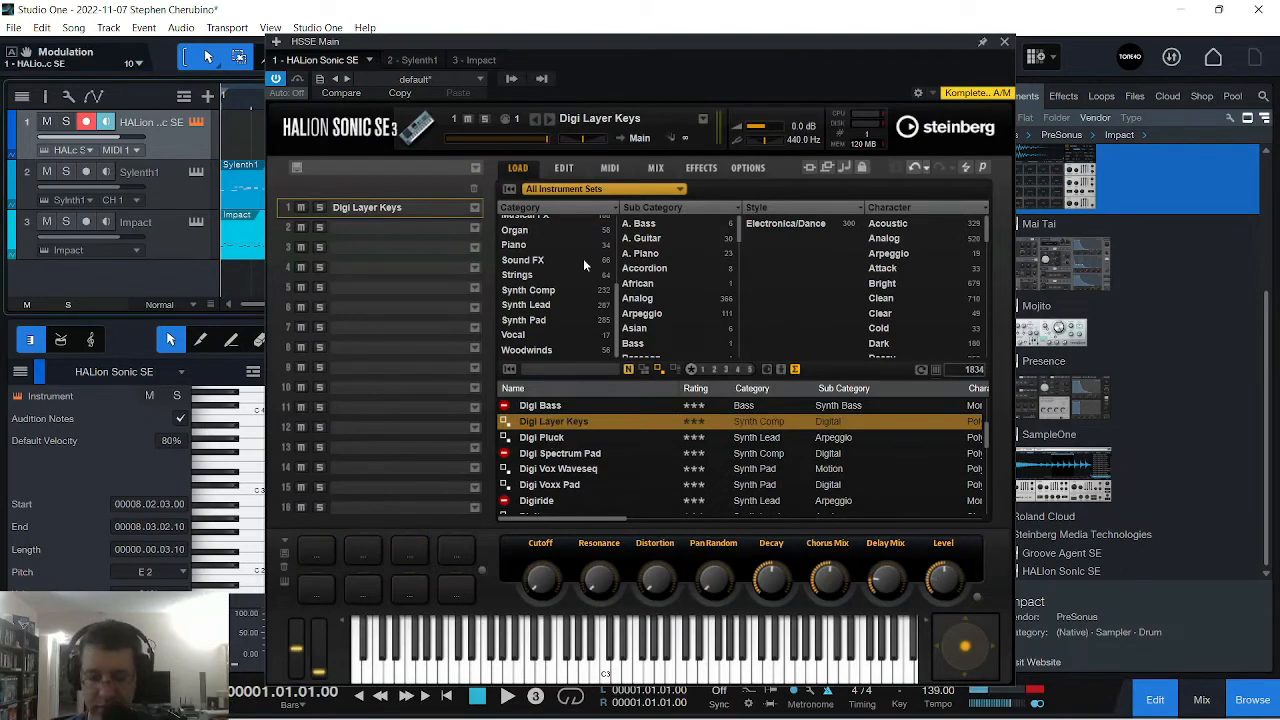
pyautogui.click(508, 696)
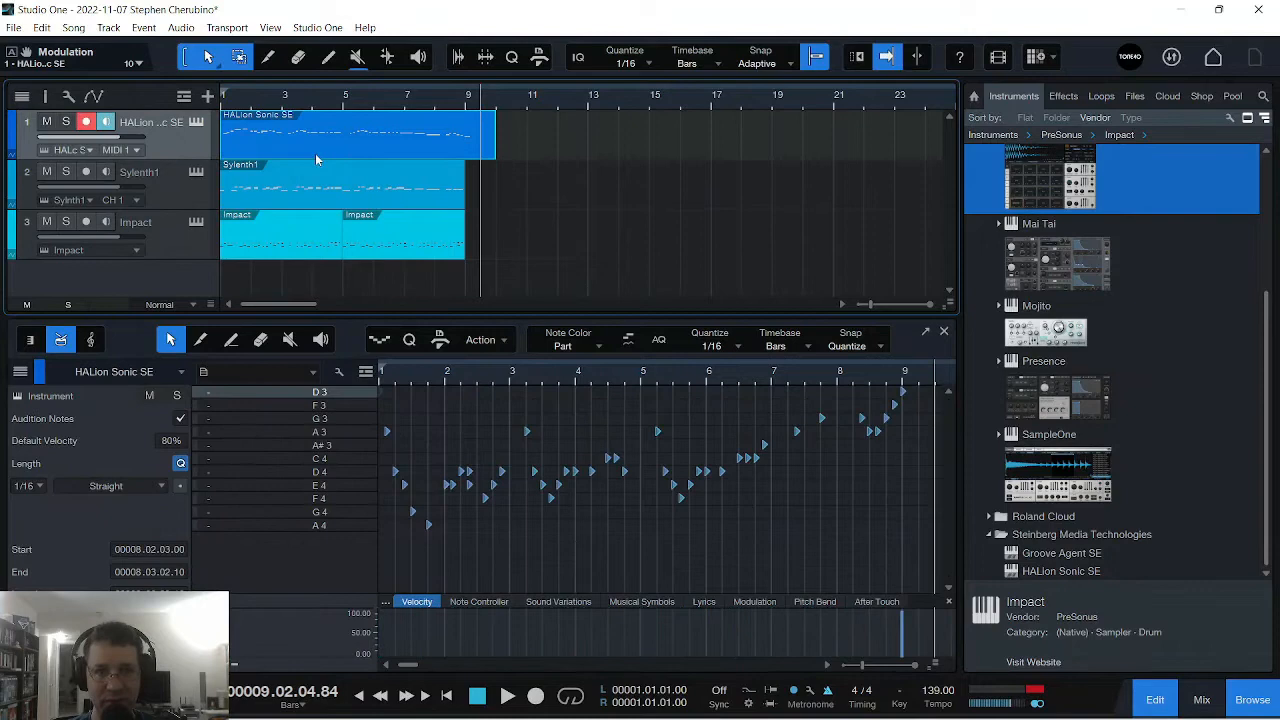
# Move the HALion melody part later and spread copies along the song, one back at bar 1
pyautogui.moveTo(344, 136); pyautogui.dragTo(760, 136)
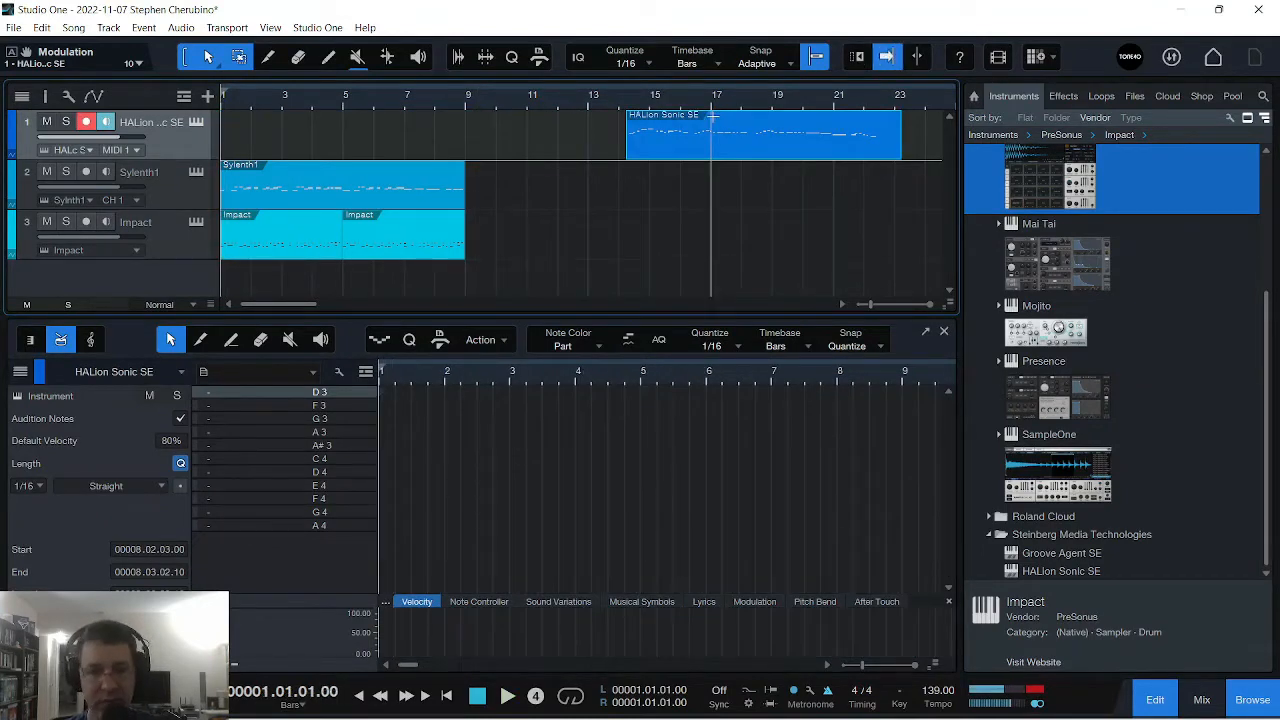
pyautogui.click(508, 696)
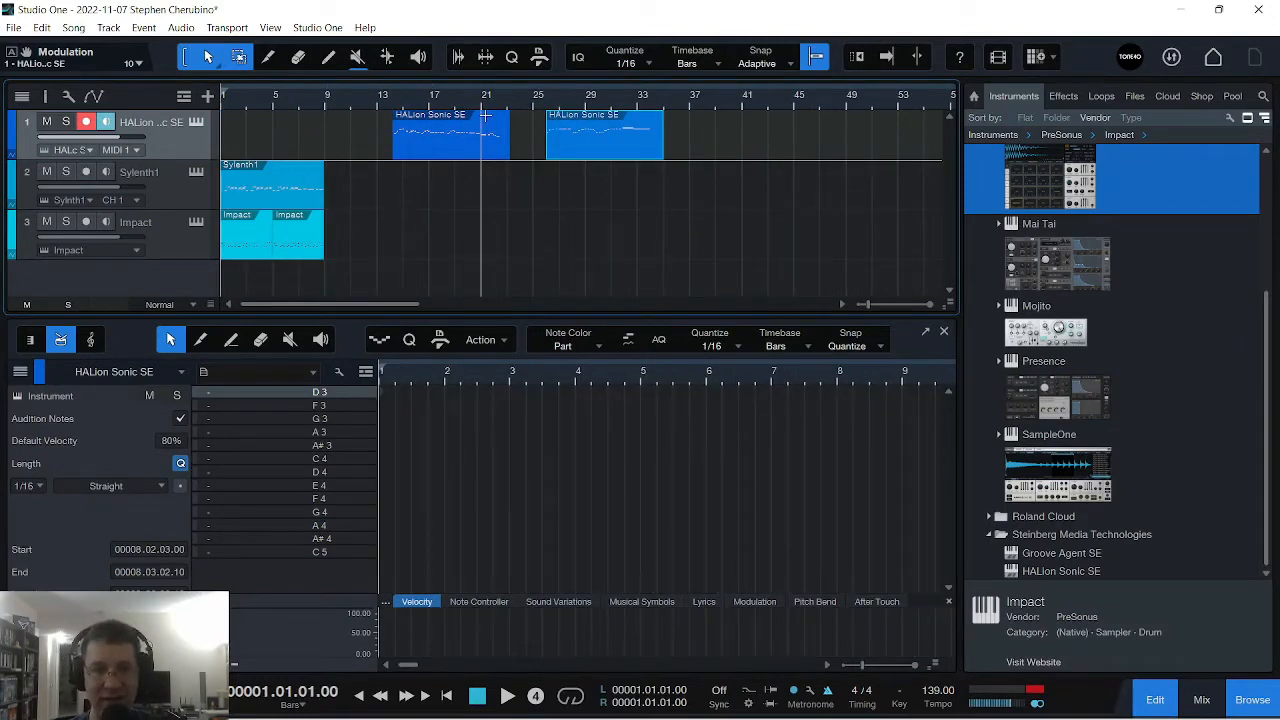
pyautogui.click(508, 696)
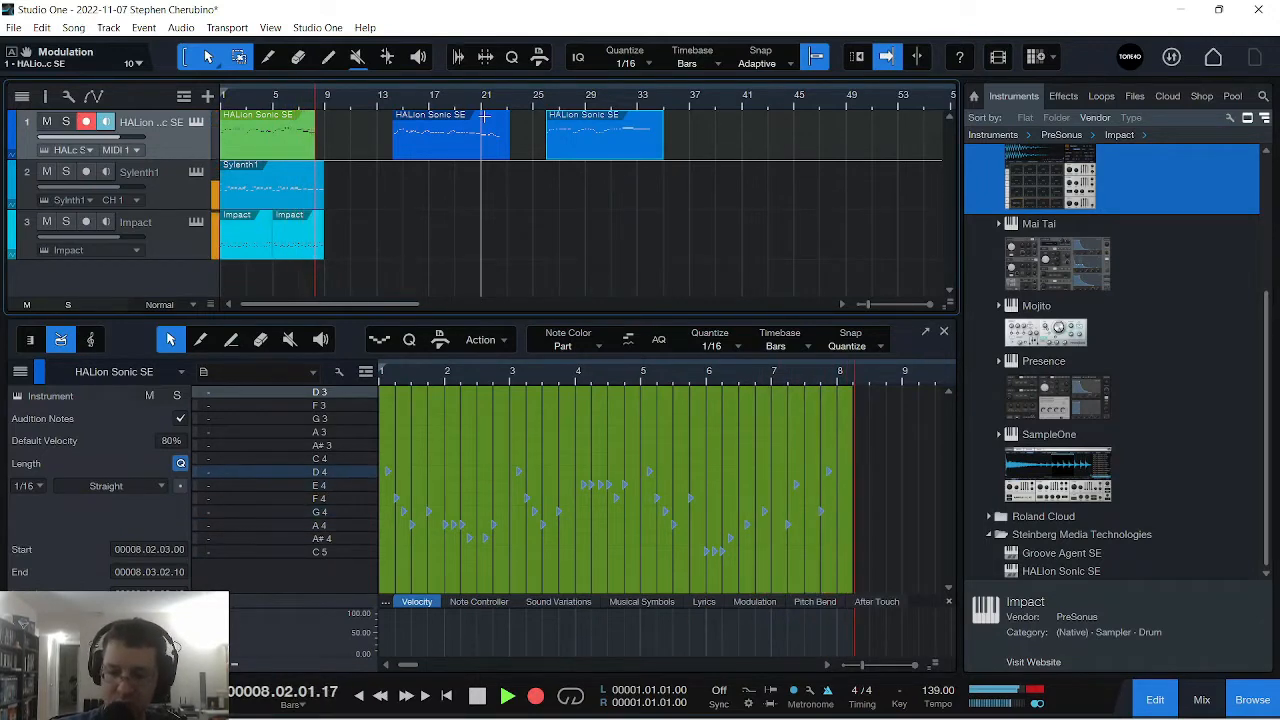
# Delete the later melody copies and add a second HALion Sonic SE track from the browser
pyautogui.click(508, 696)
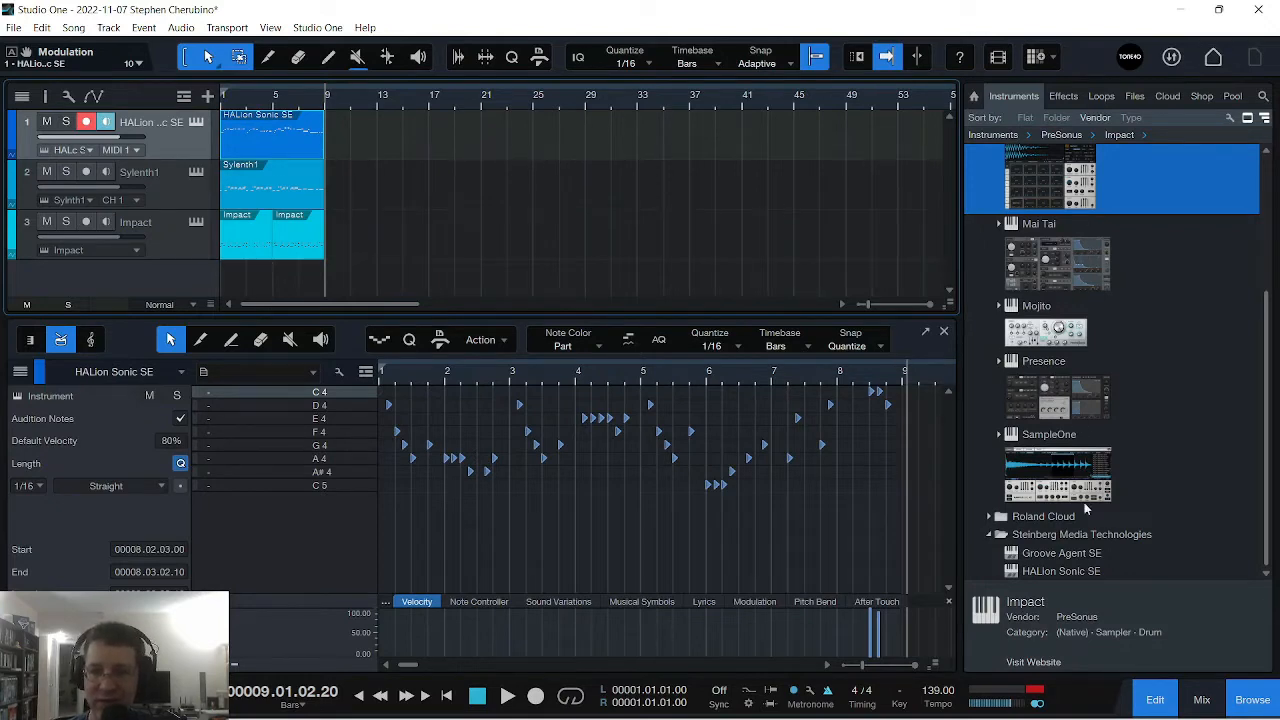
pyautogui.click(1060, 572)
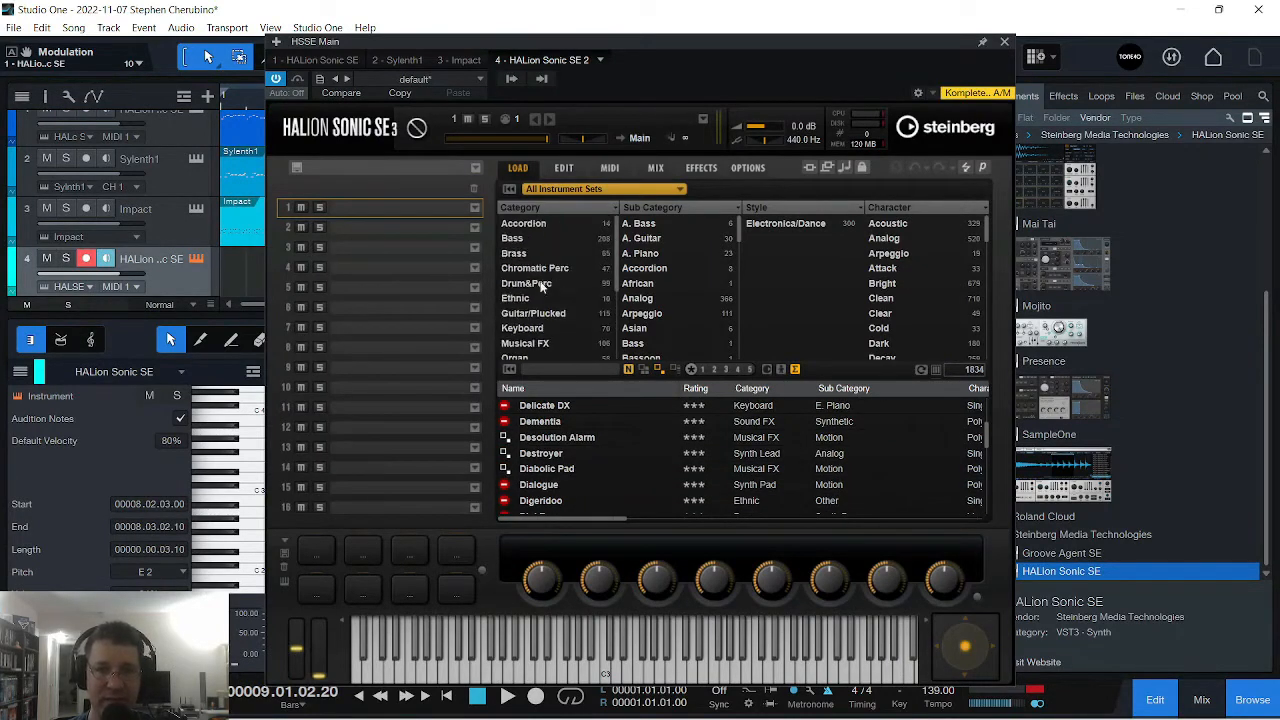
pyautogui.moveTo(544, 296)
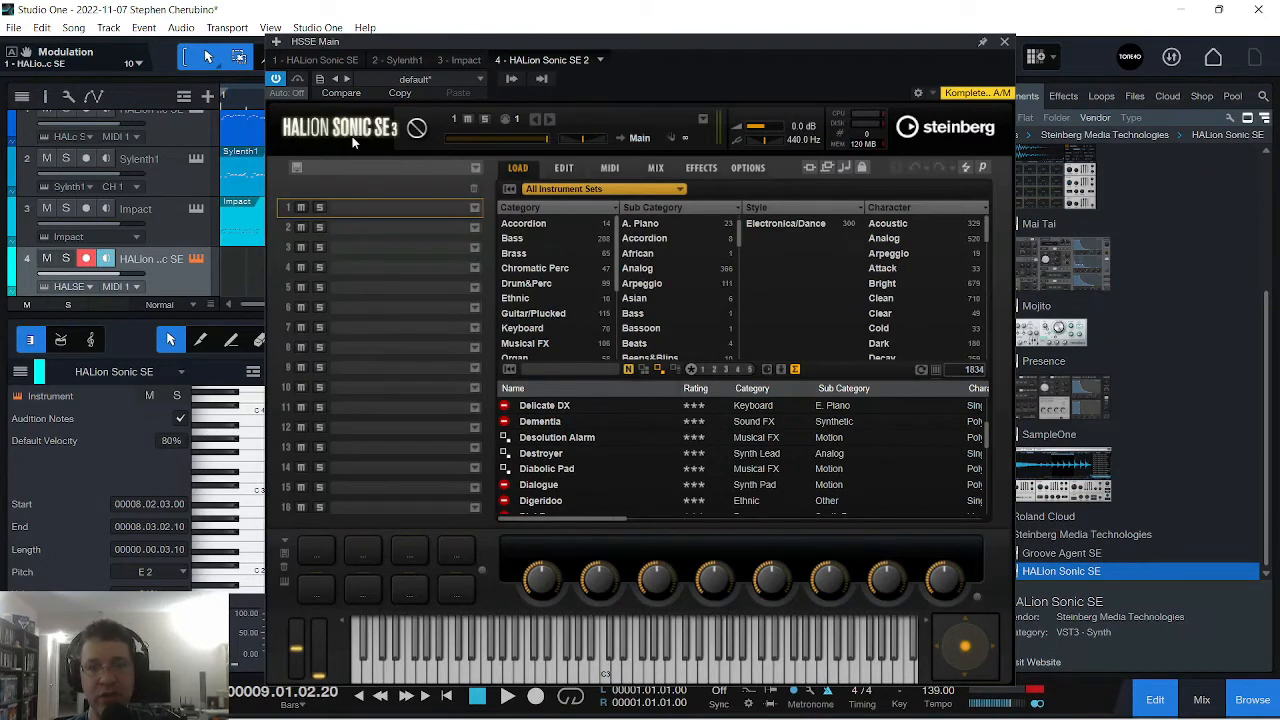
pyautogui.moveTo(628, 290)
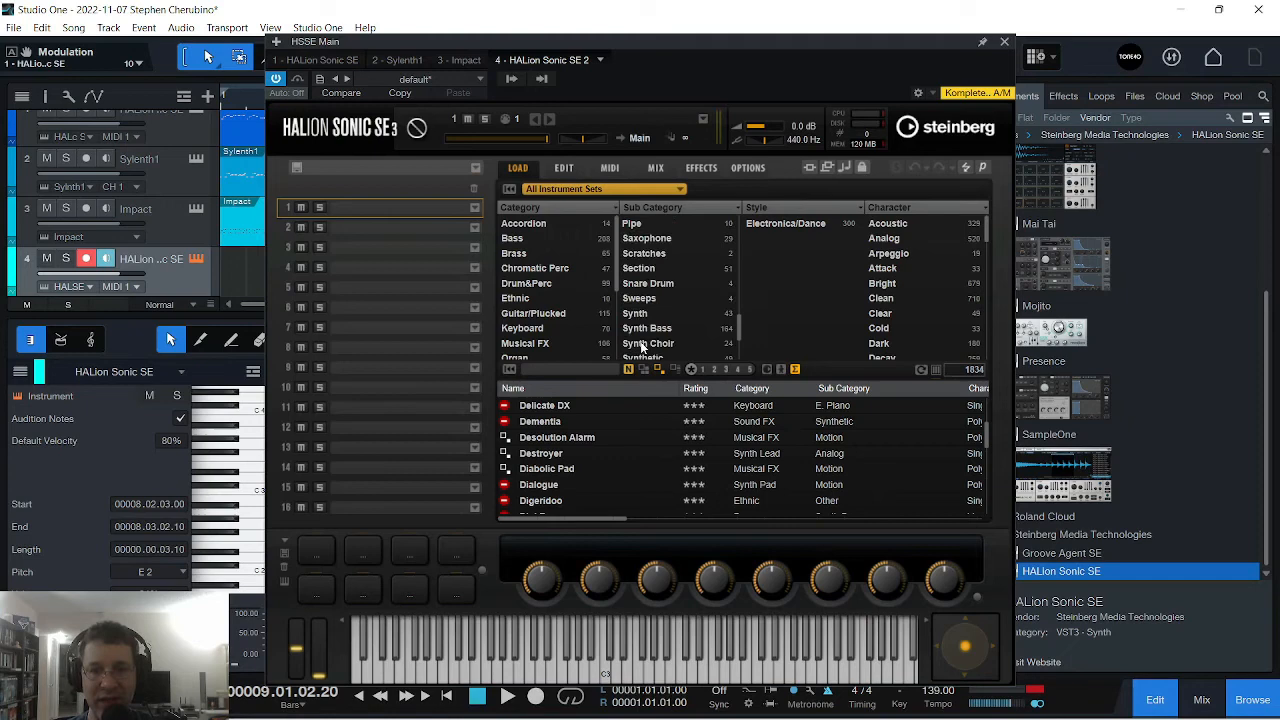
# Filter the HALion Sonic SE browser Category to show only Synth Pad sounds
pyautogui.scroll(3)
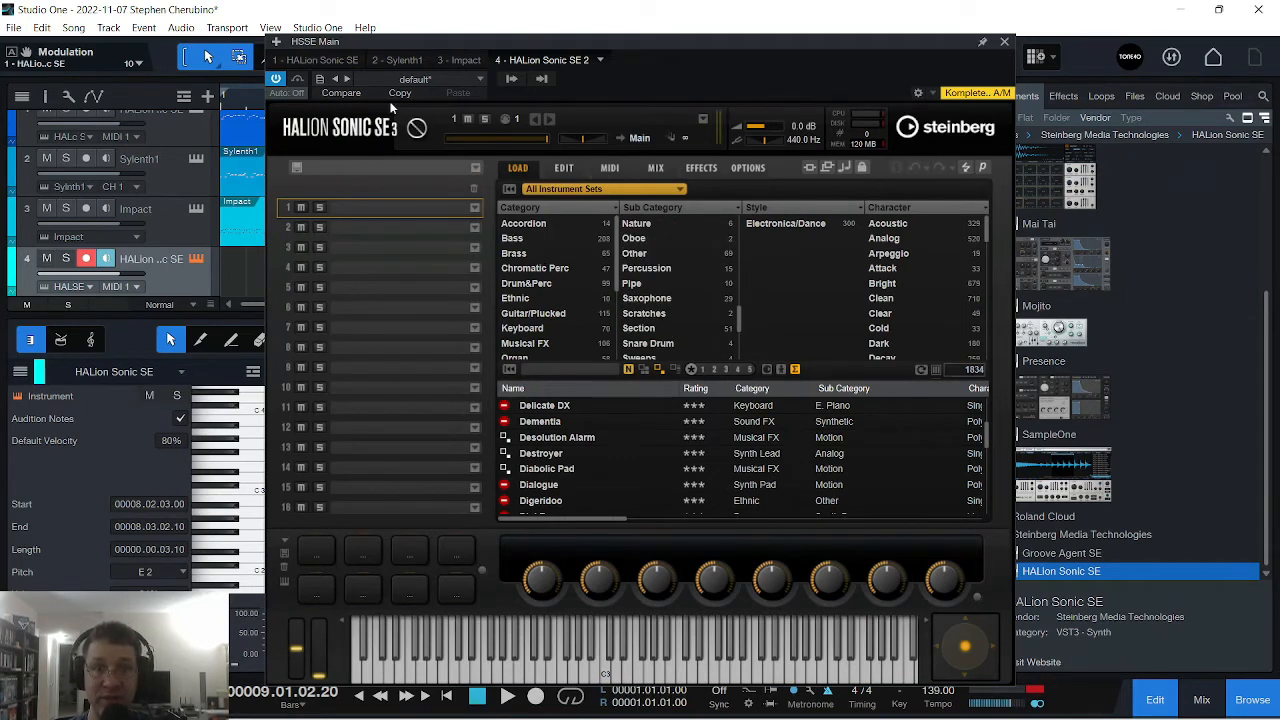
pyautogui.moveTo(324, 176)
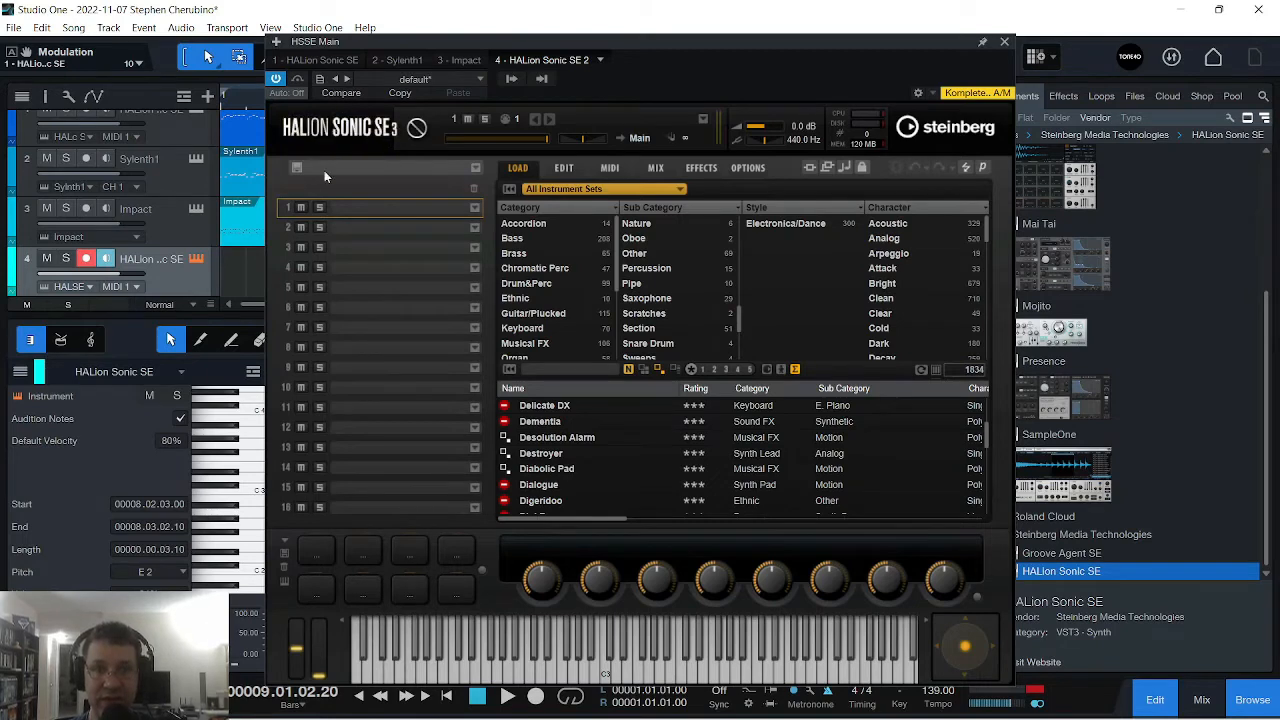
pyautogui.scroll(-3)
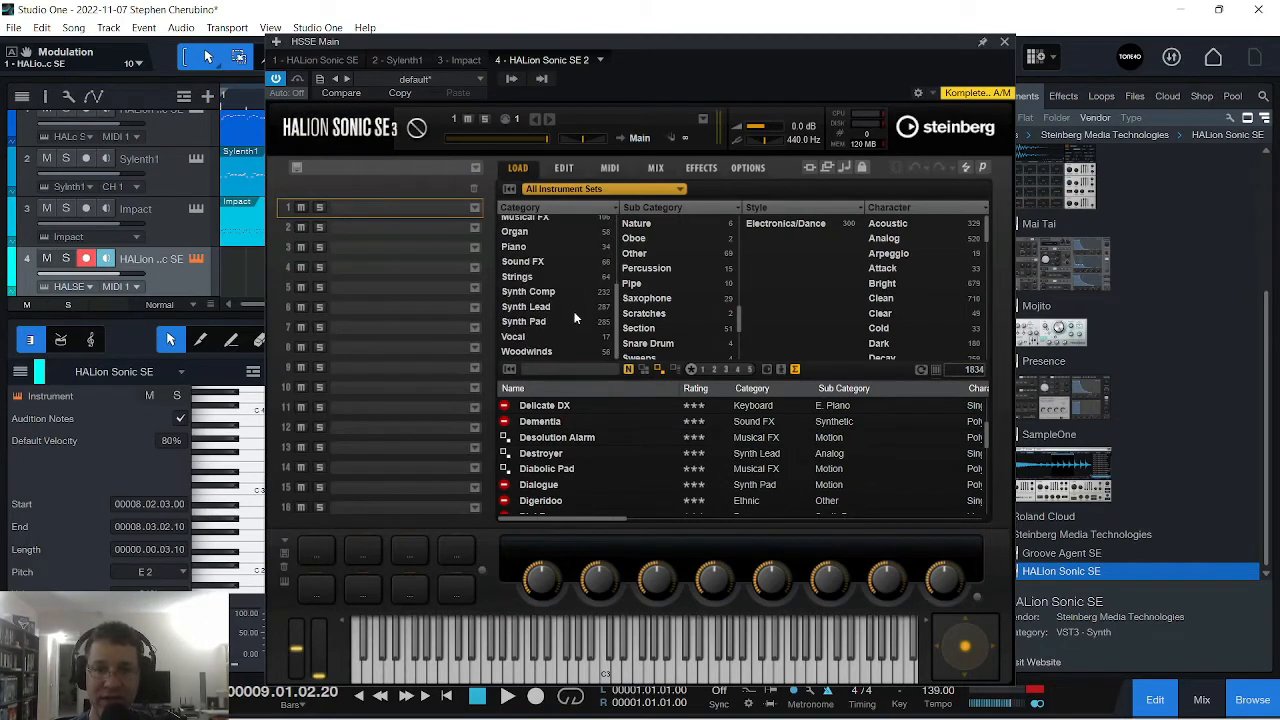
pyautogui.scroll(3)
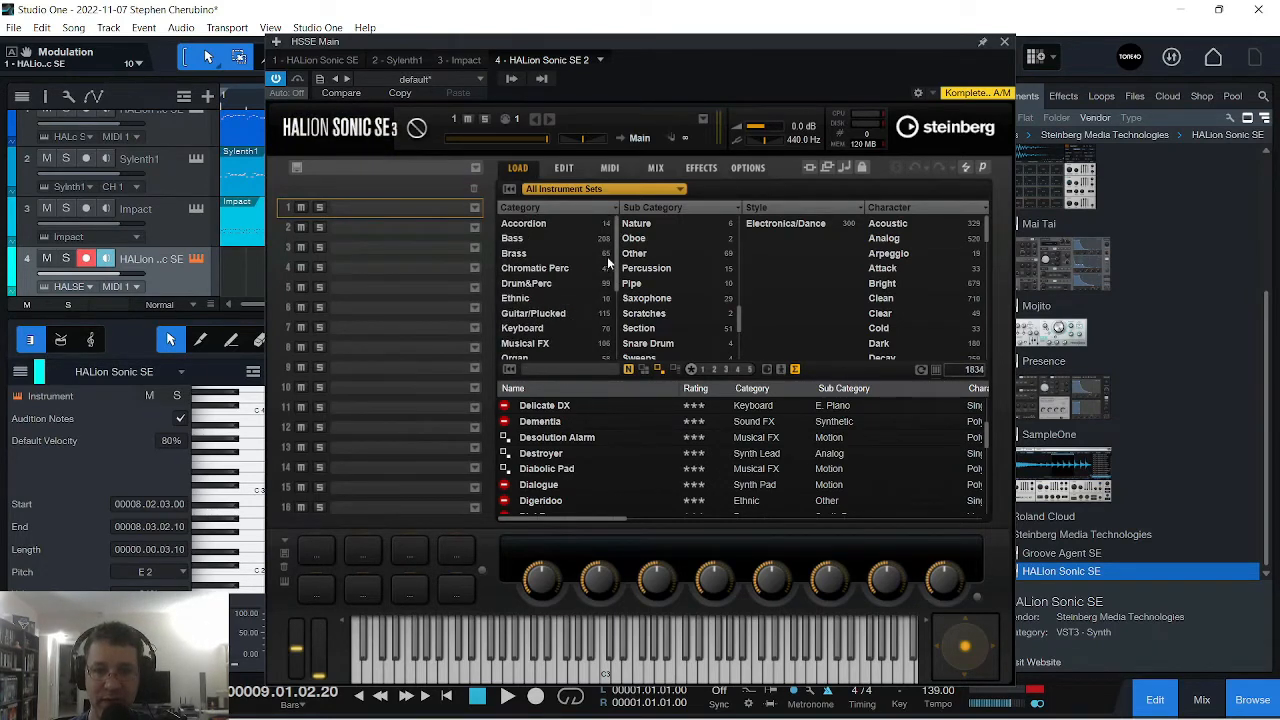
pyautogui.scroll(-3)
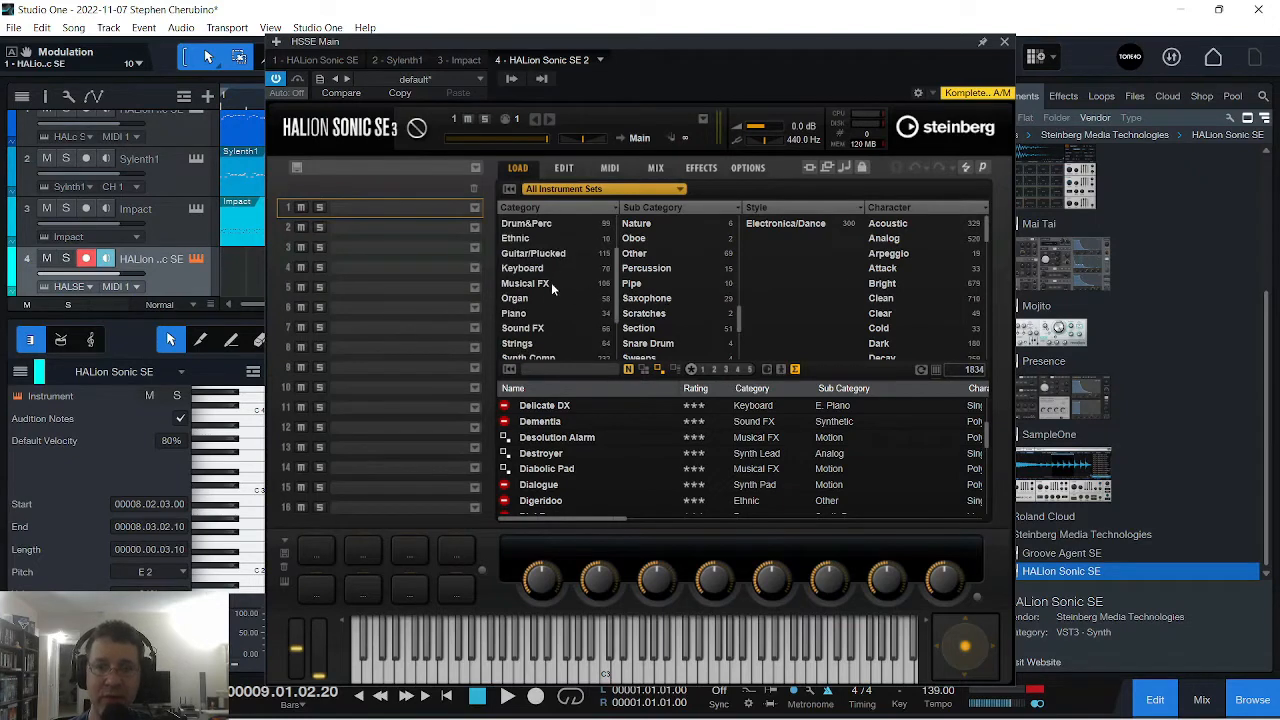
pyautogui.click(524, 328)
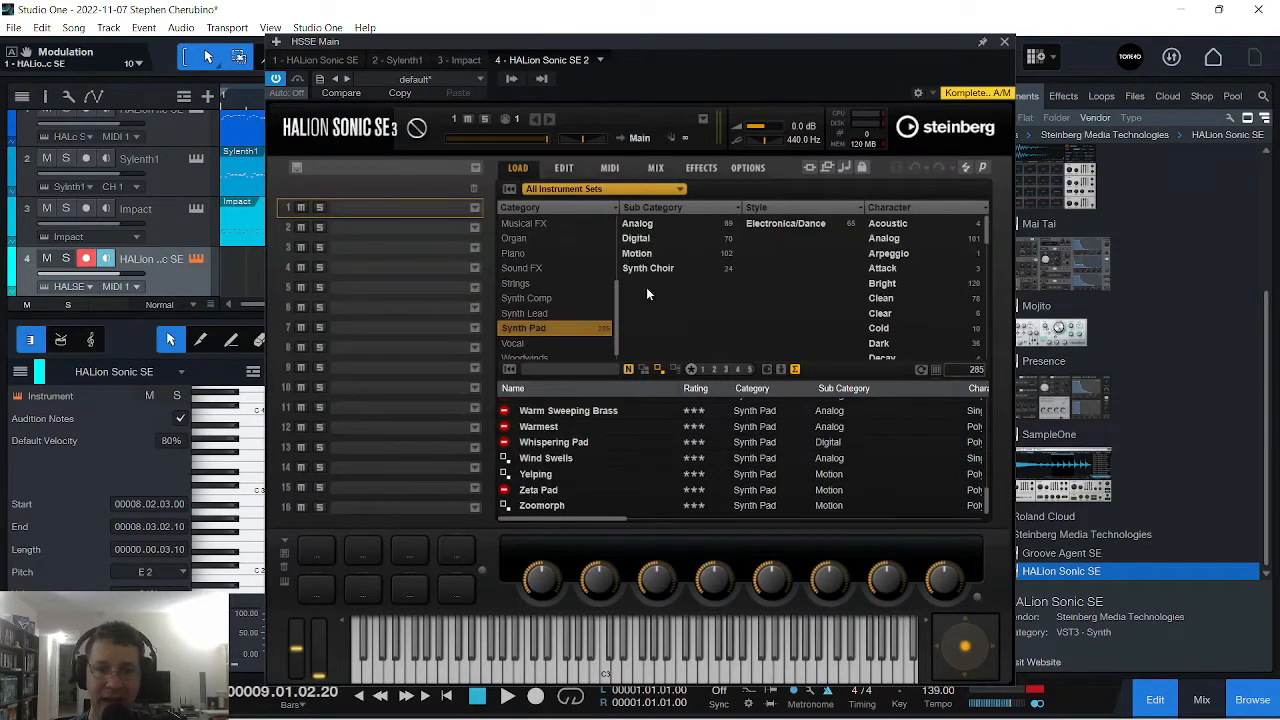
pyautogui.scroll(3)
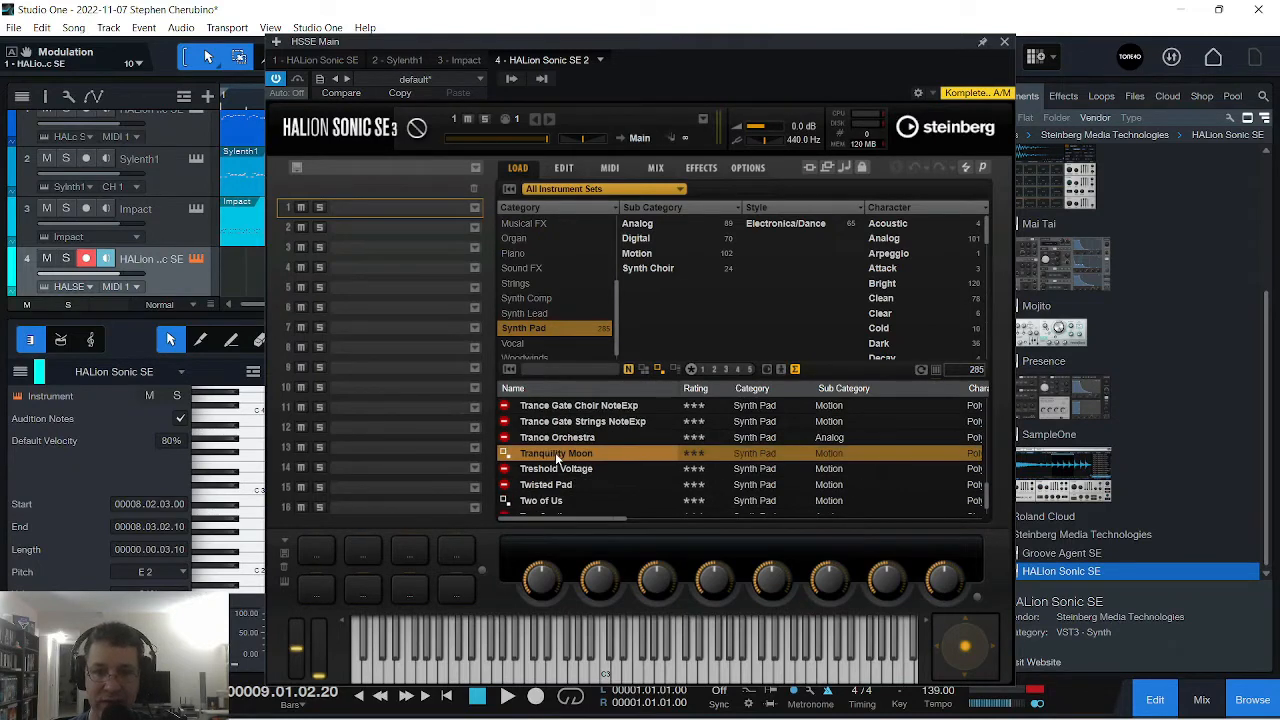
# Load the Two of Us pad sound (after trying Tranquility Moon) and close the plug-in window
pyautogui.doubleClick(556, 452)
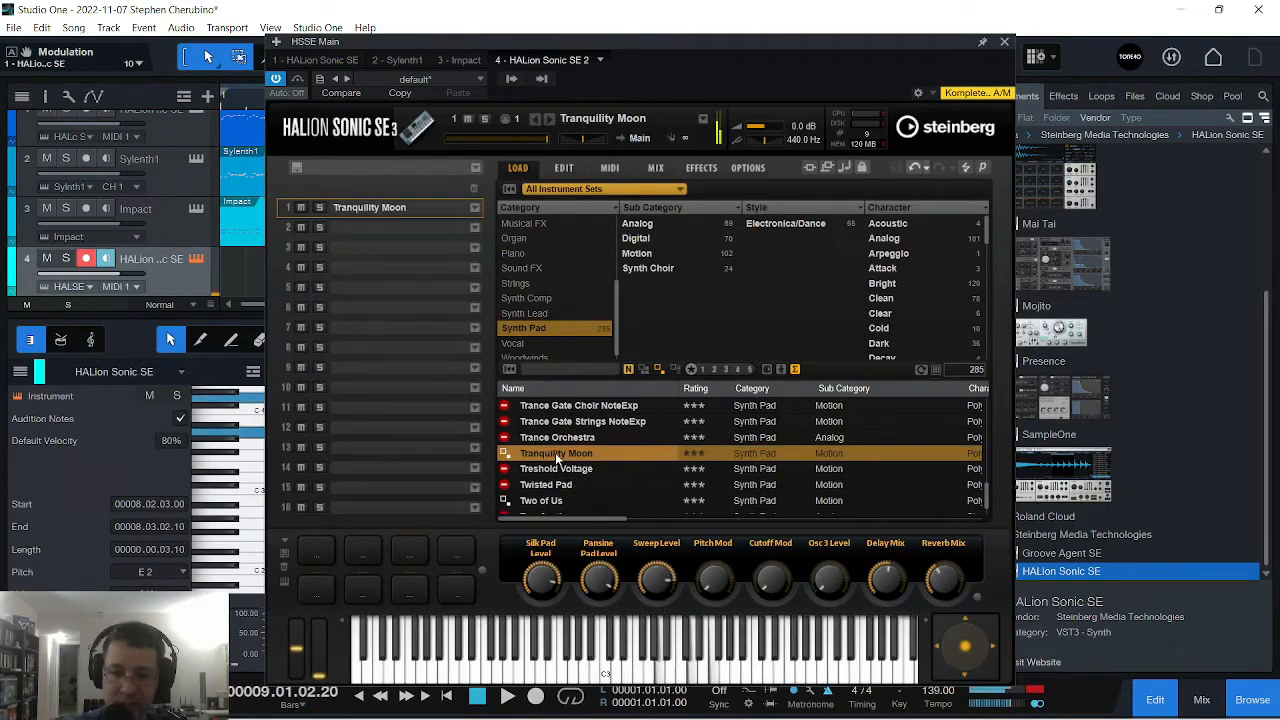
pyautogui.doubleClick(540, 500)
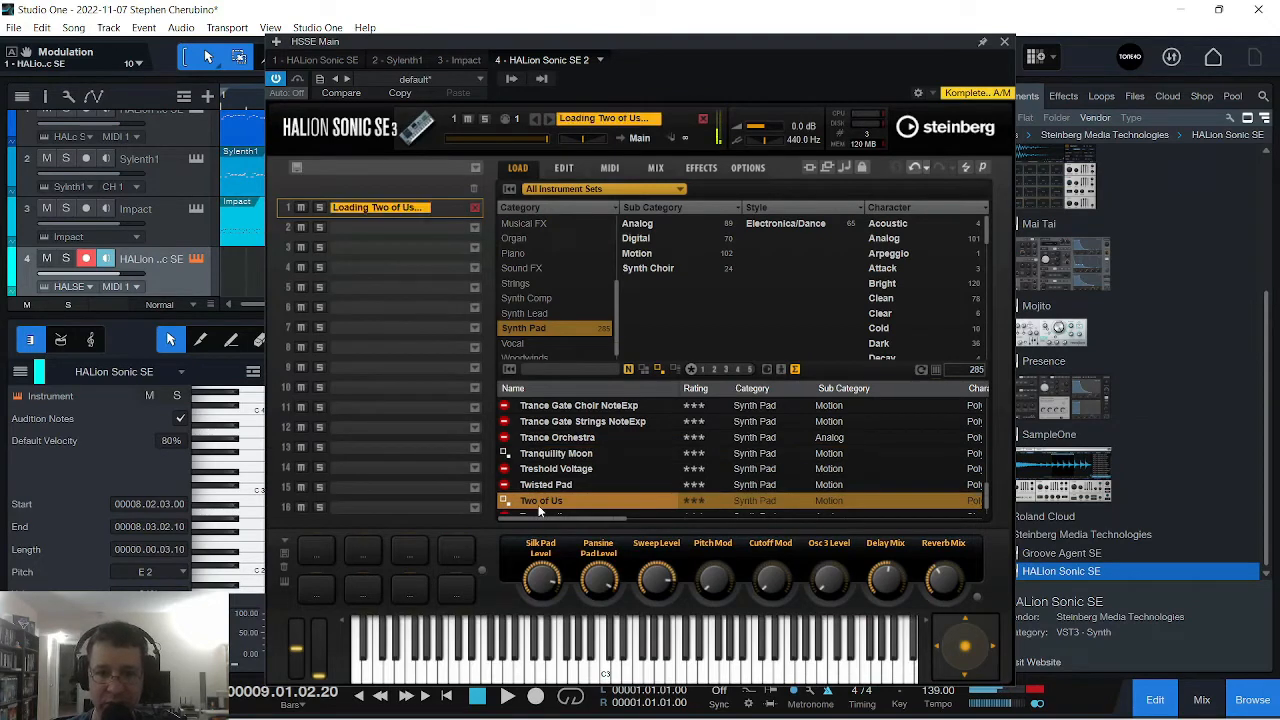
pyautogui.doubleClick(540, 500)
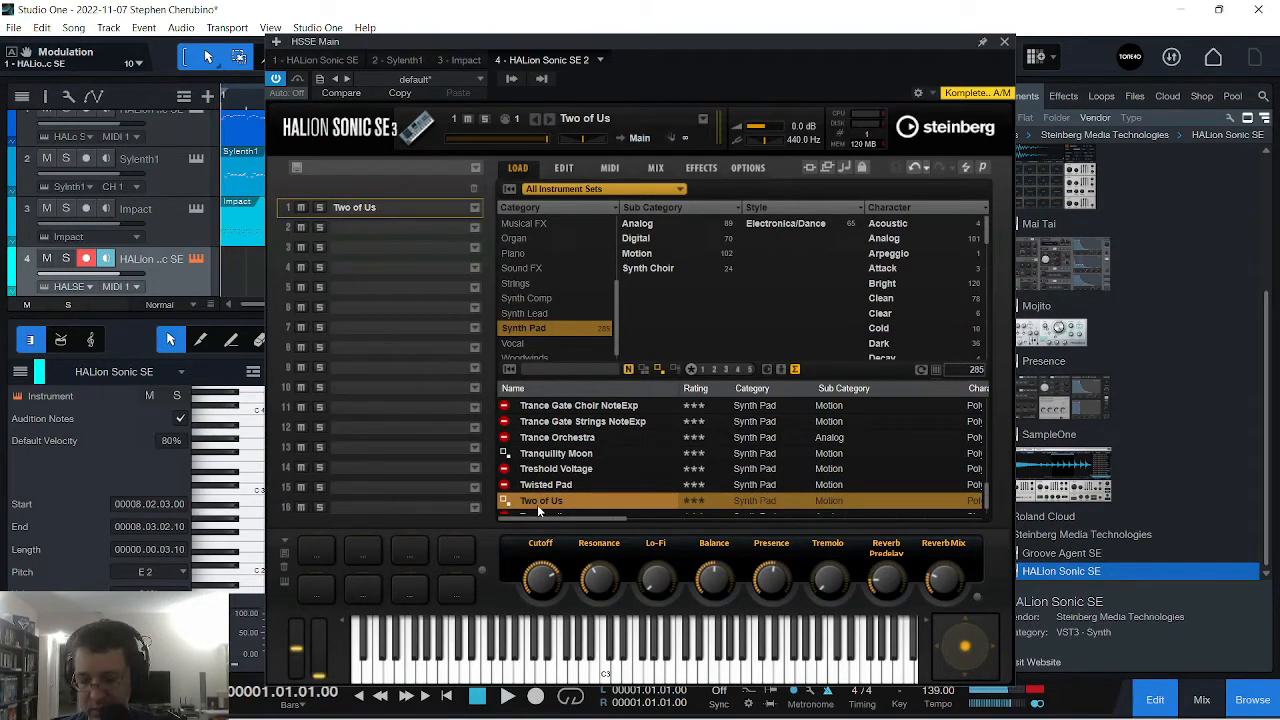
pyautogui.click(508, 696)
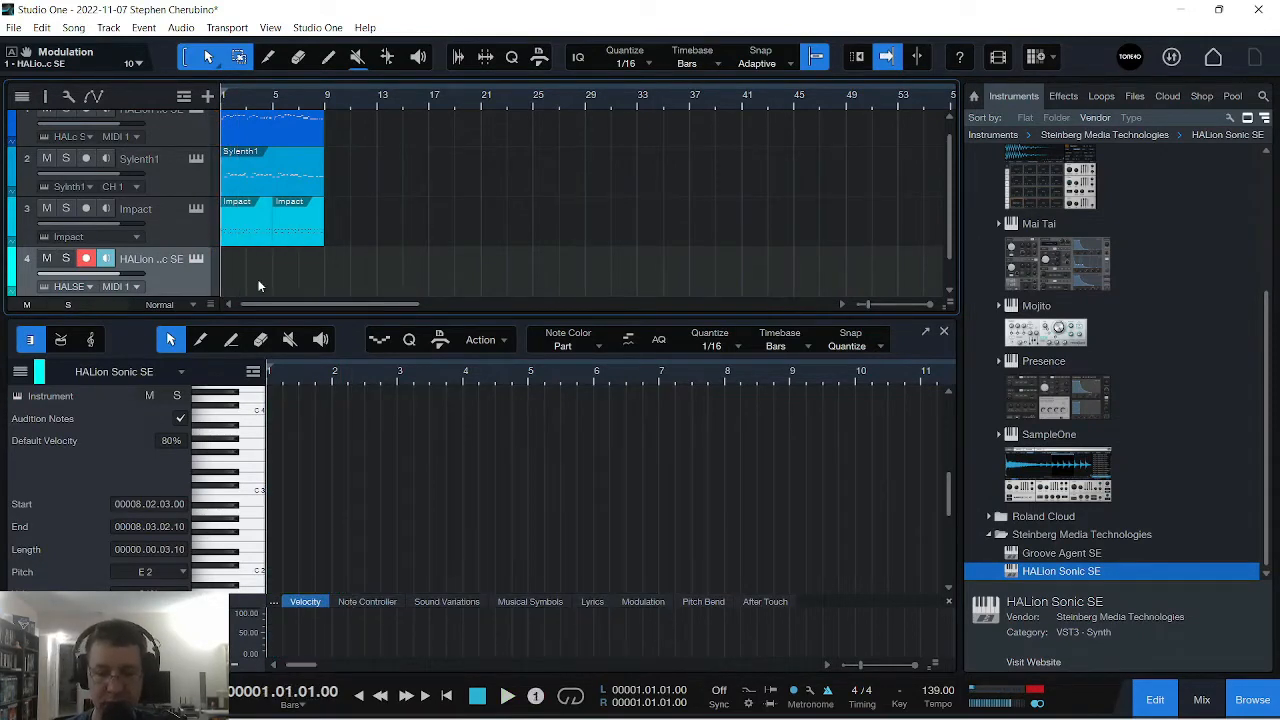
# Paint long bar-length melody notes into the pad part, up to around bar 8
pyautogui.click(508, 696)
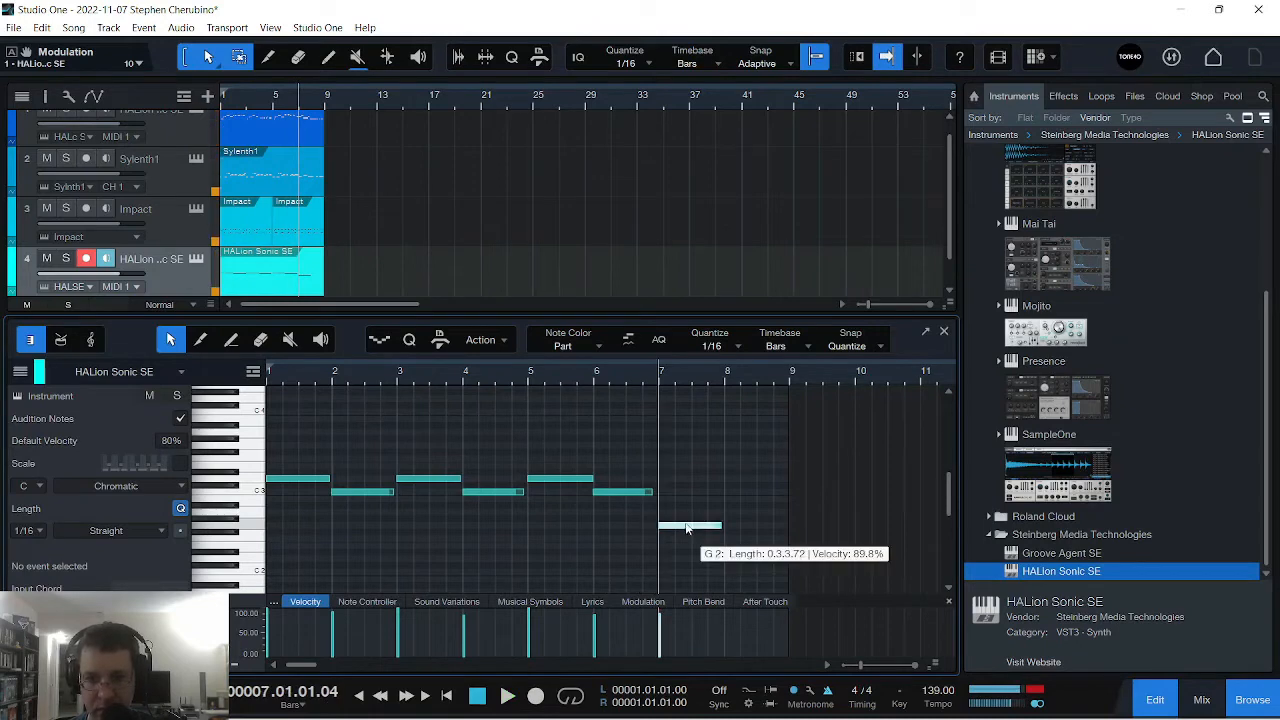
pyautogui.click(690, 532)
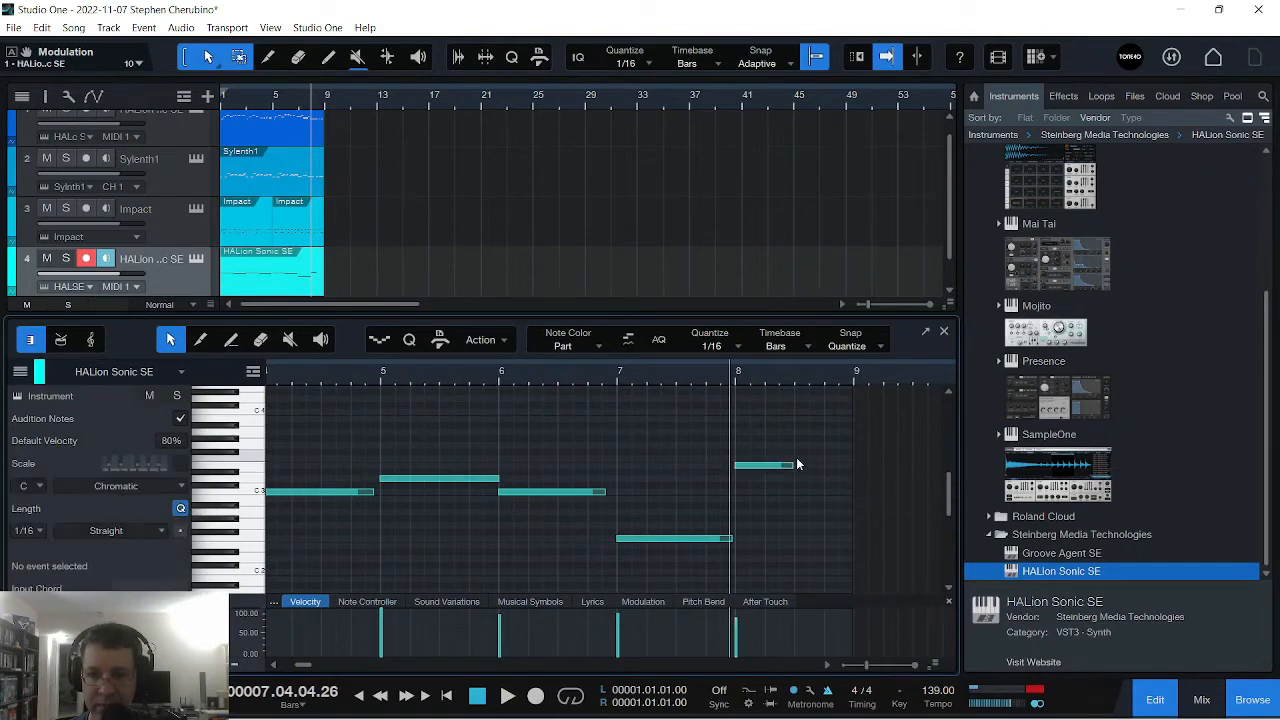
pyautogui.click(810, 460)
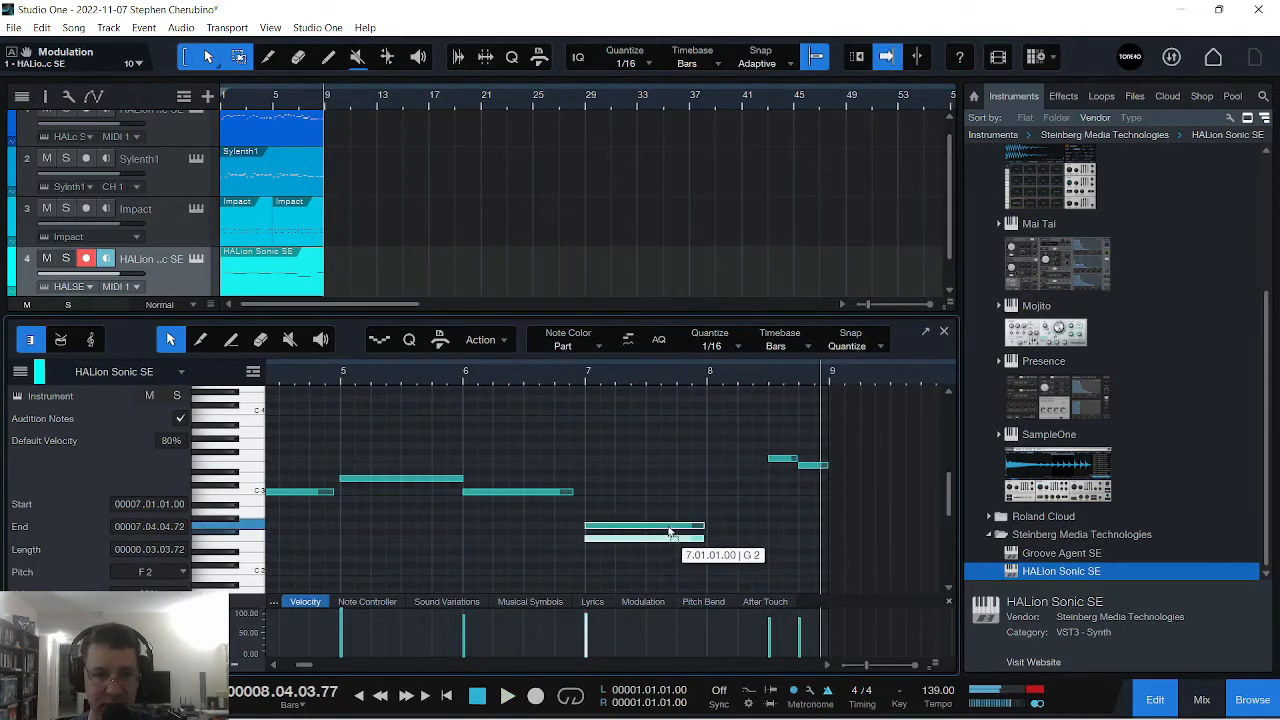
# Drag sustained notes to new pitches and stretch the bar 7 note to reach bar 8
pyautogui.moveTo(640, 538); pyautogui.dragTo(640, 524)
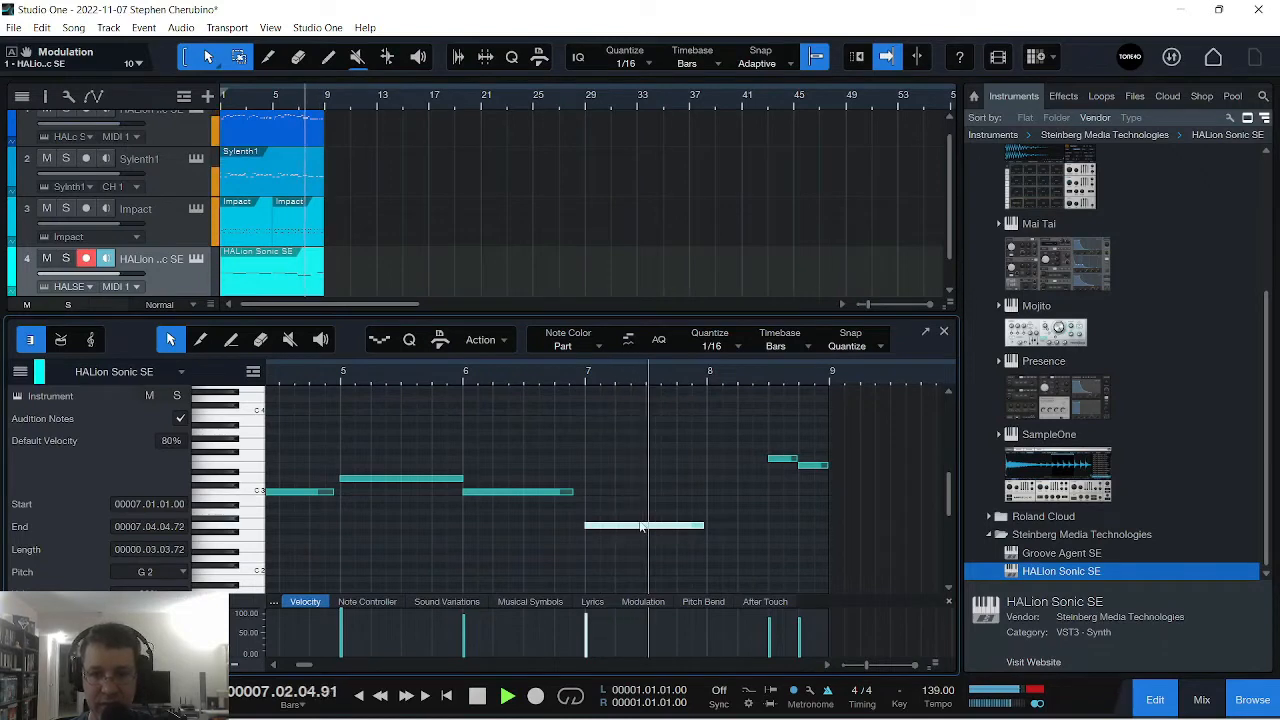
pyautogui.moveTo(644, 524); pyautogui.dragTo(644, 512)
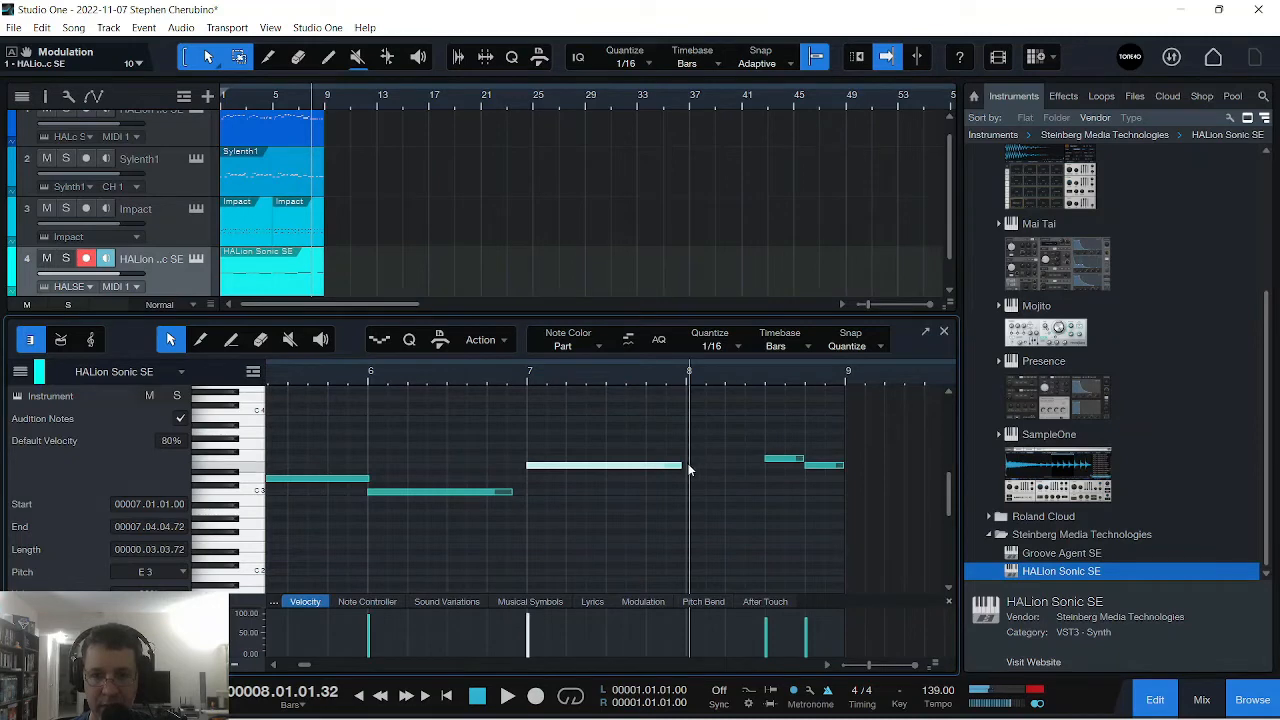
pyautogui.moveTo(684, 464); pyautogui.dragTo(764, 464)
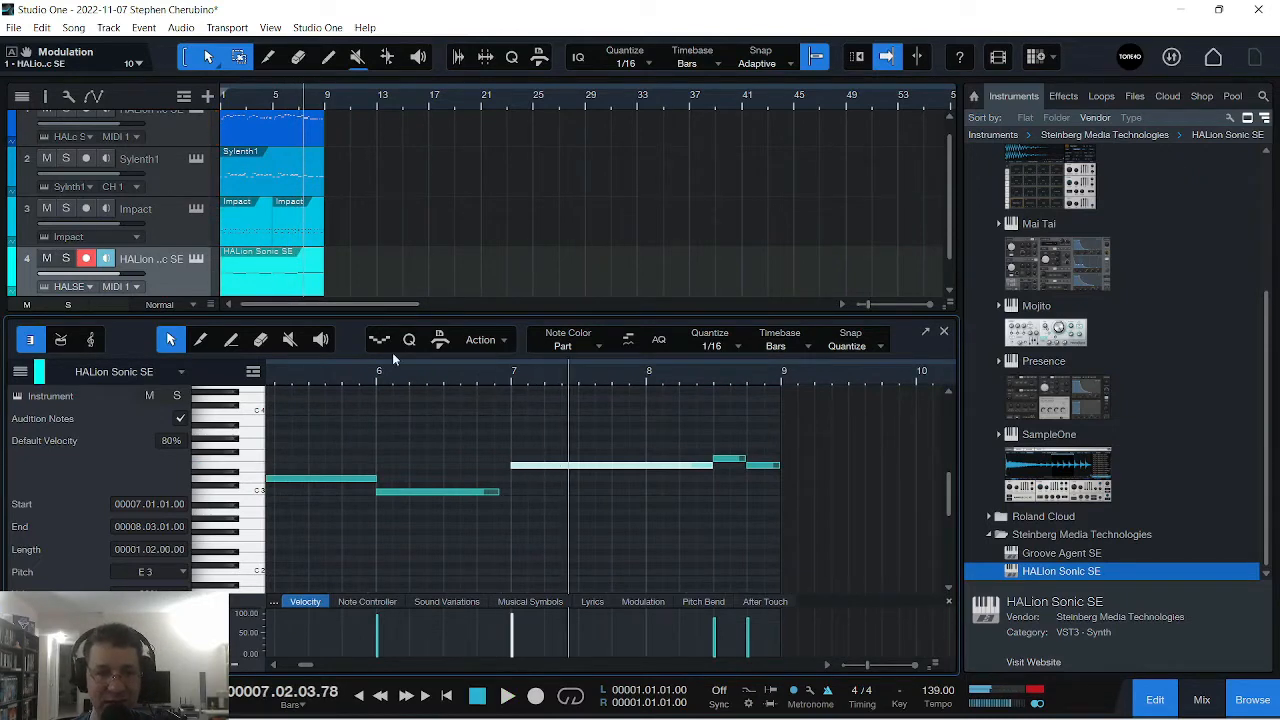
pyautogui.moveTo(592, 444)
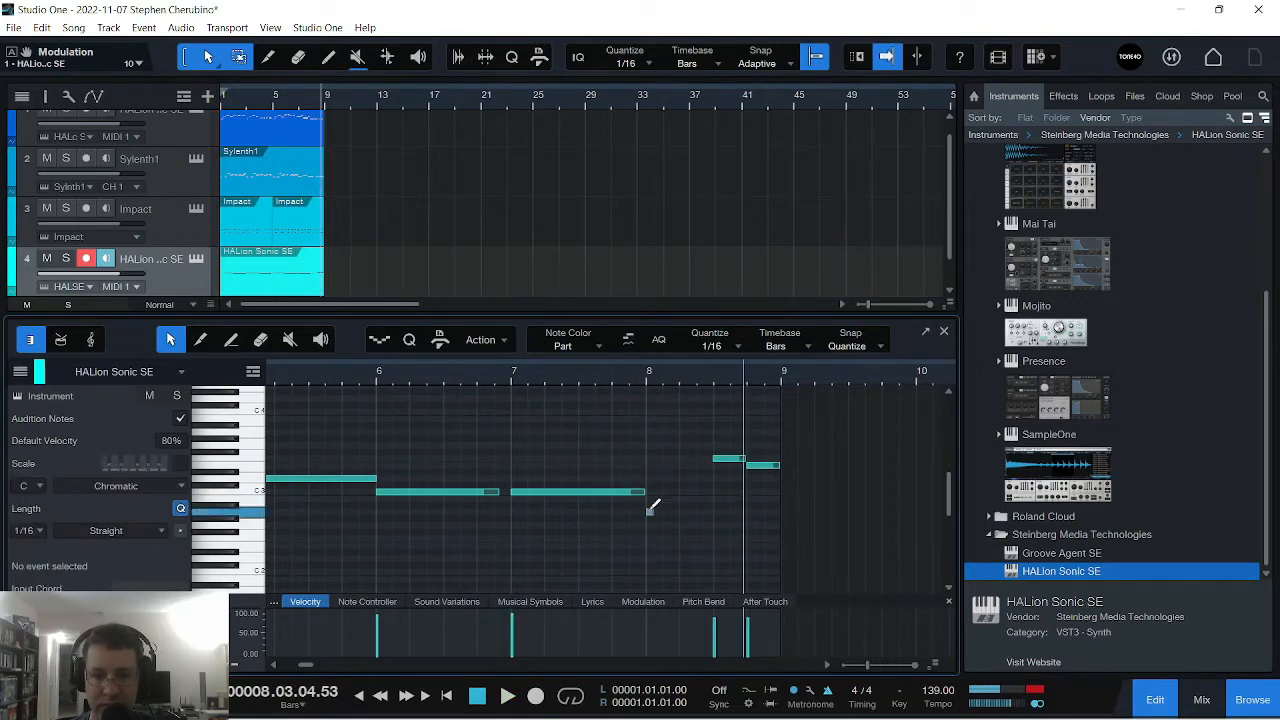
pyautogui.click(680, 512)
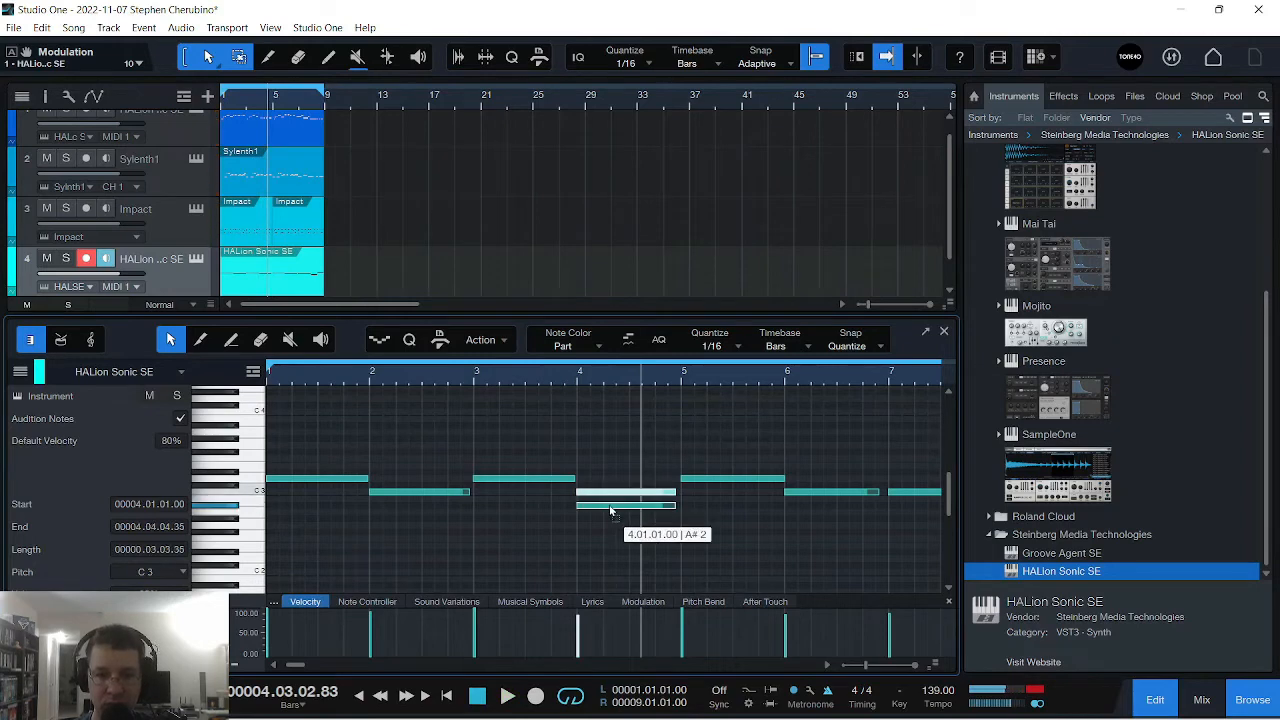
# Move a note down to A#2 at bar 4 and adjust the long bar 7 melody note
pyautogui.moveTo(624, 490); pyautogui.dragTo(624, 524)
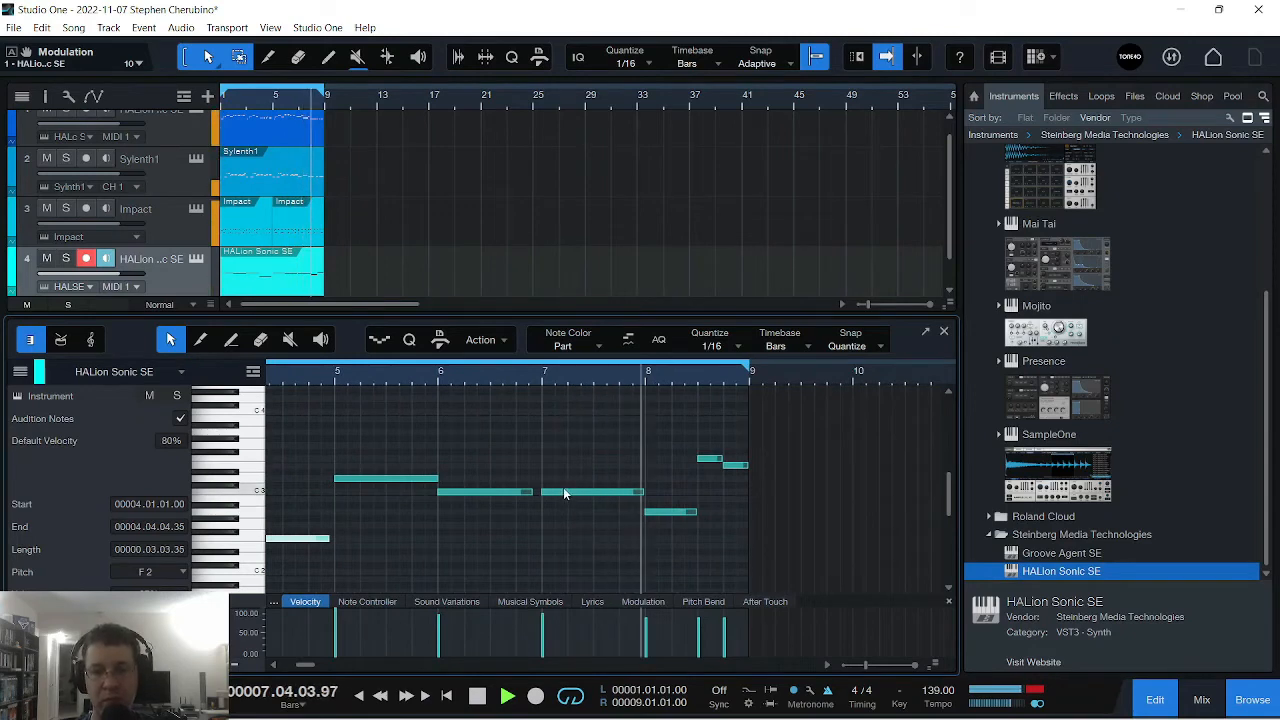
pyautogui.click(590, 492)
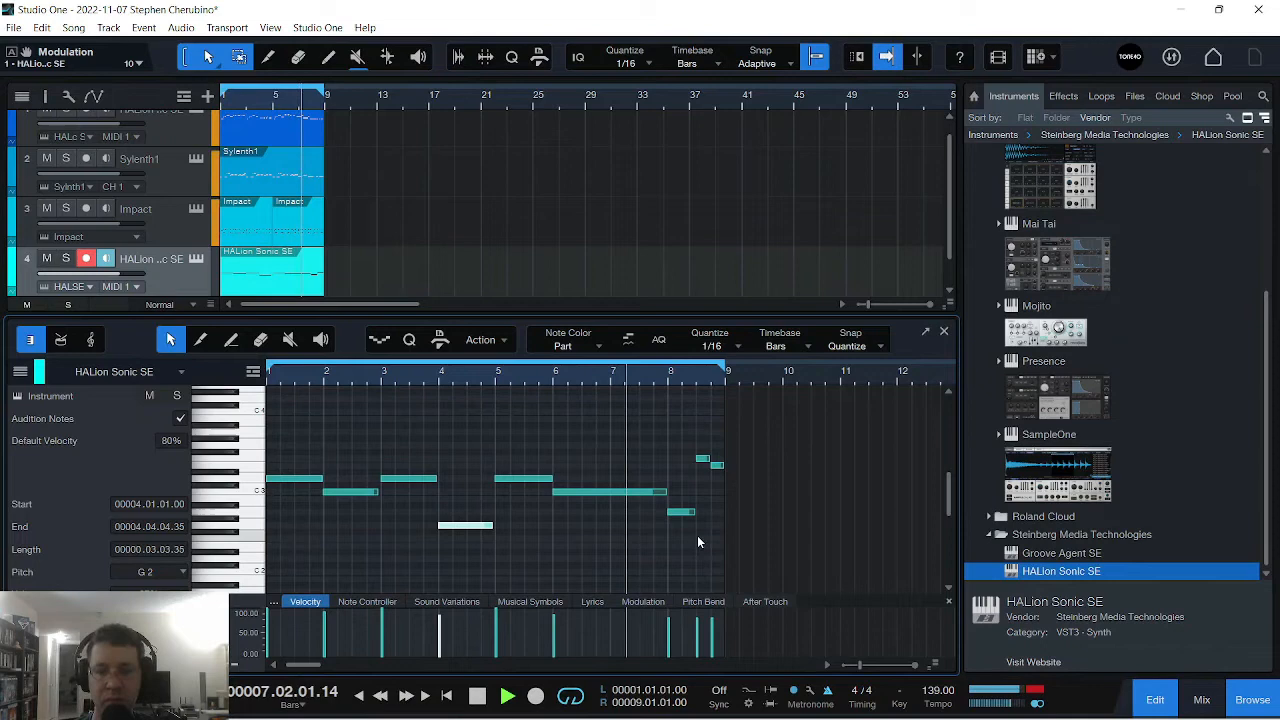
pyautogui.click(508, 696)
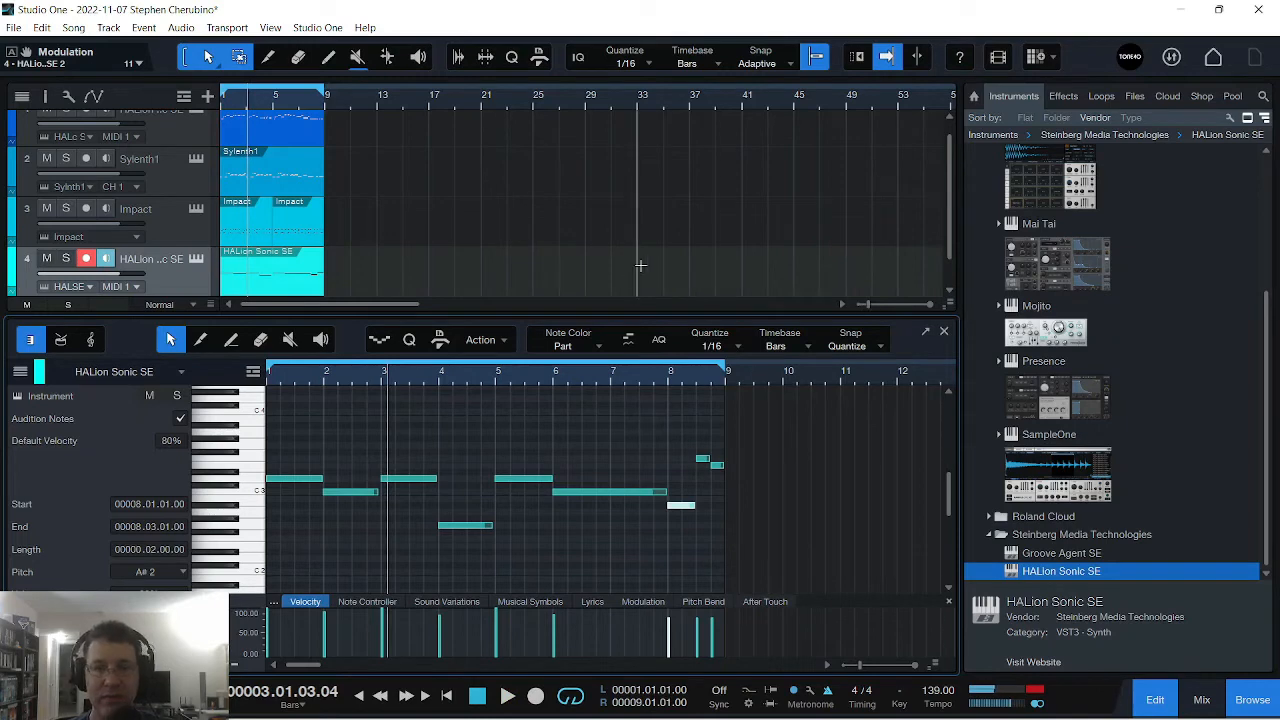
pyautogui.moveTo(576, 266)
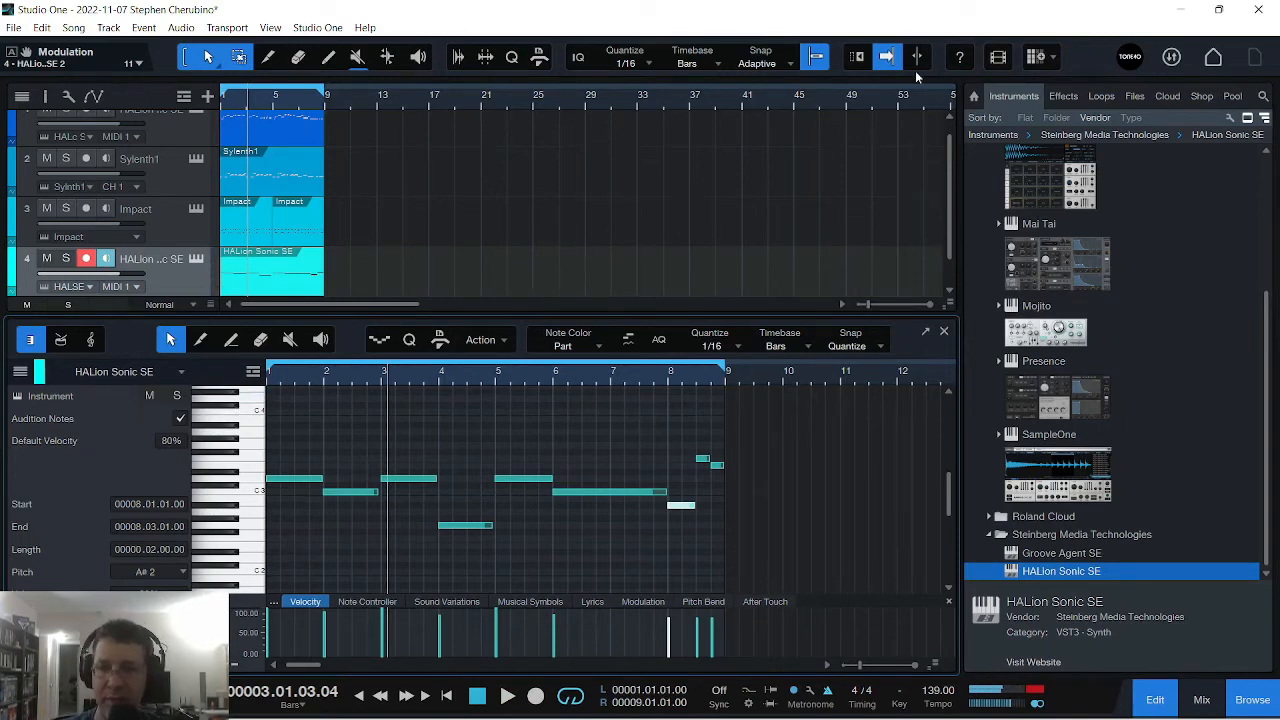
# Browse the PreSonus instrument collection to the Presence Acoustic Piano - Soft preset
pyautogui.scroll(3)
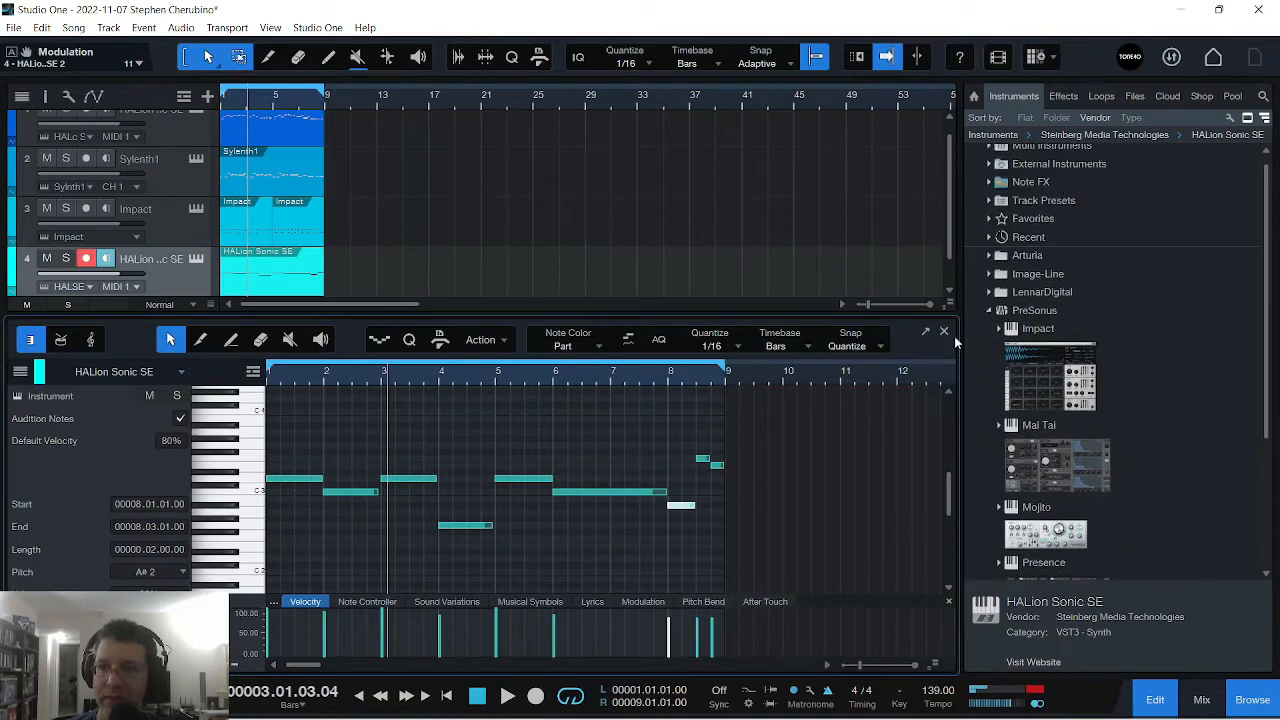
pyautogui.click(1036, 310)
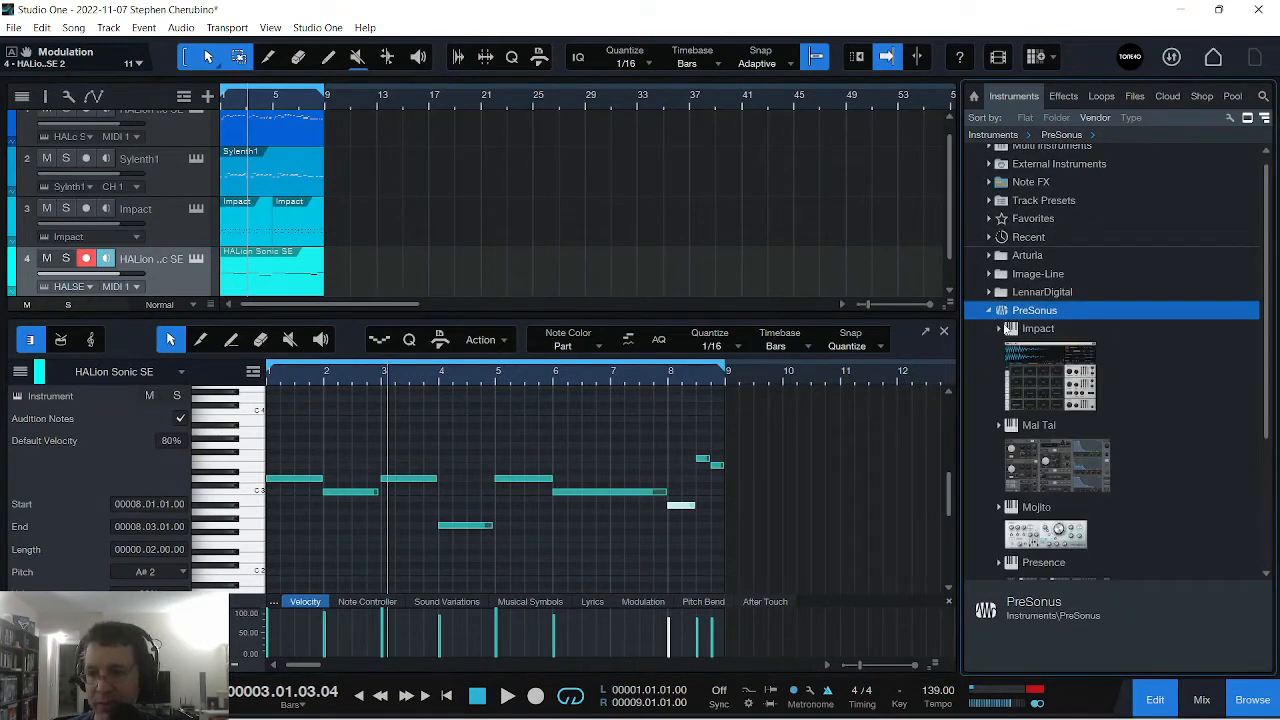
pyautogui.scroll(-3)
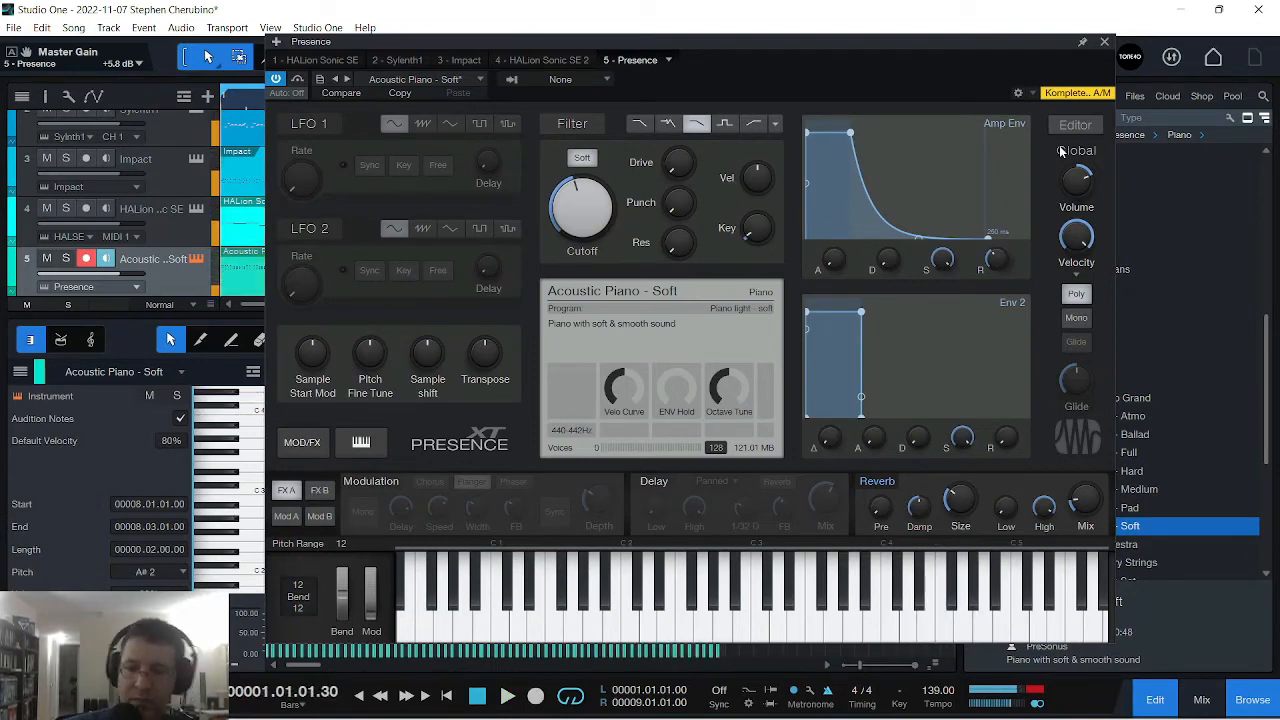
# Close the Presence instrument editor before painting the piano chord notes
pyautogui.click(1104, 40)
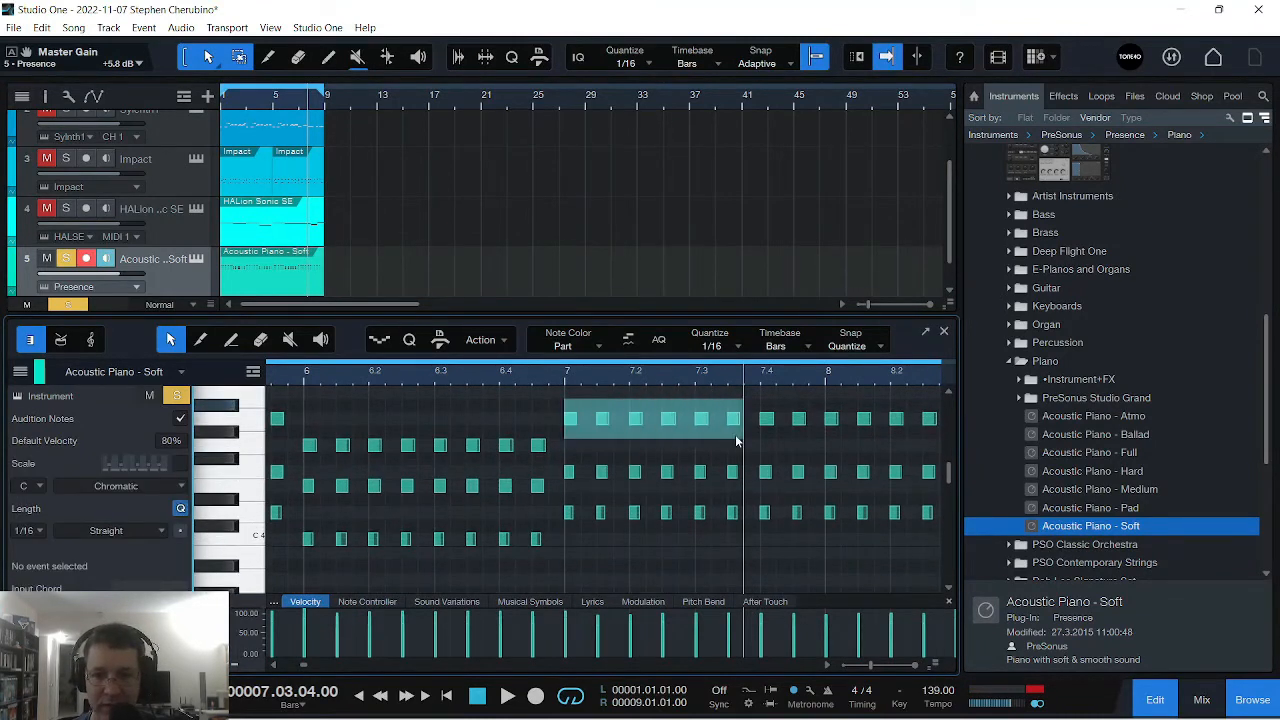
# Select the chord notes and duplicate them to fill bars 1–8, zooming the piano roll out
pyautogui.click(650, 420)
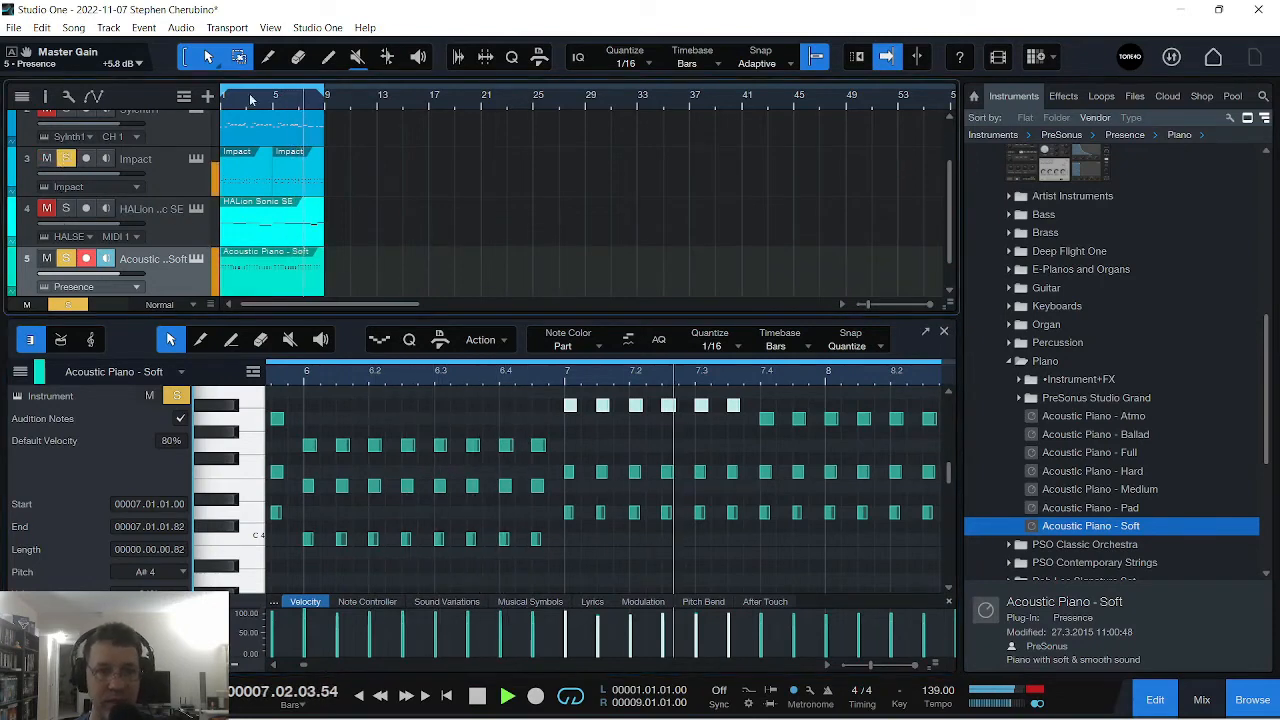
pyautogui.click(22, 96)
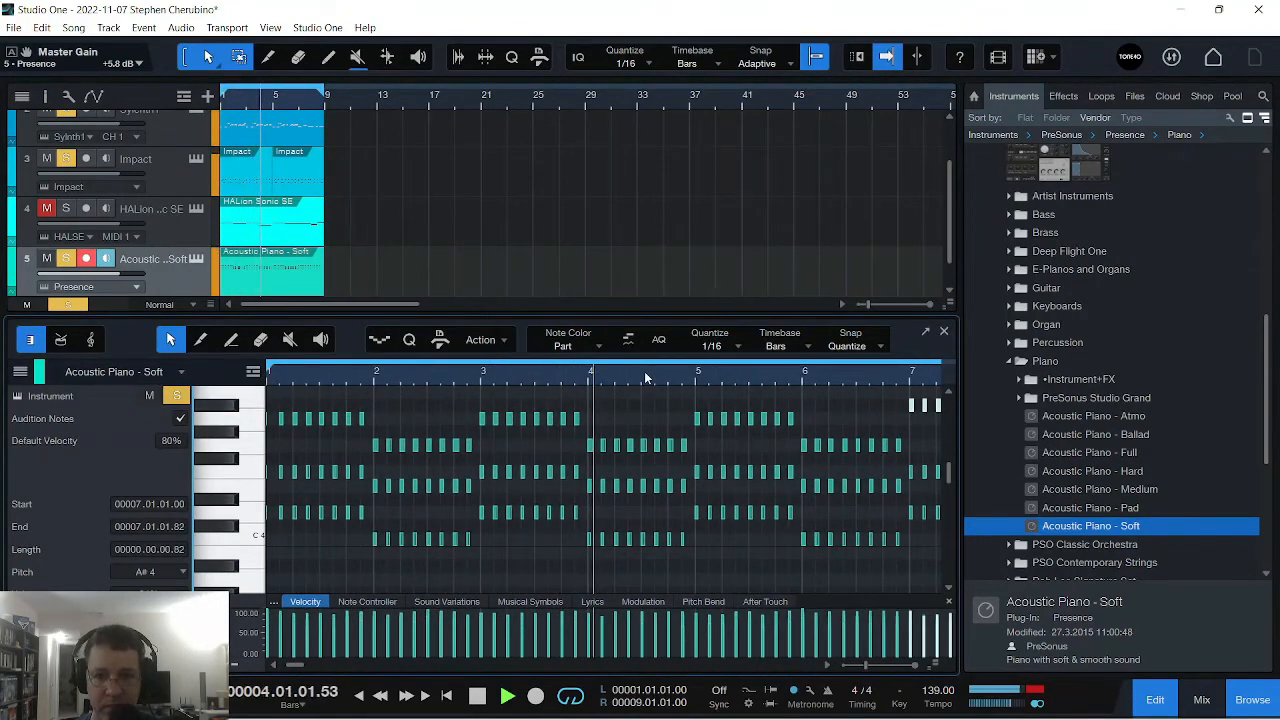
pyautogui.click(508, 696)
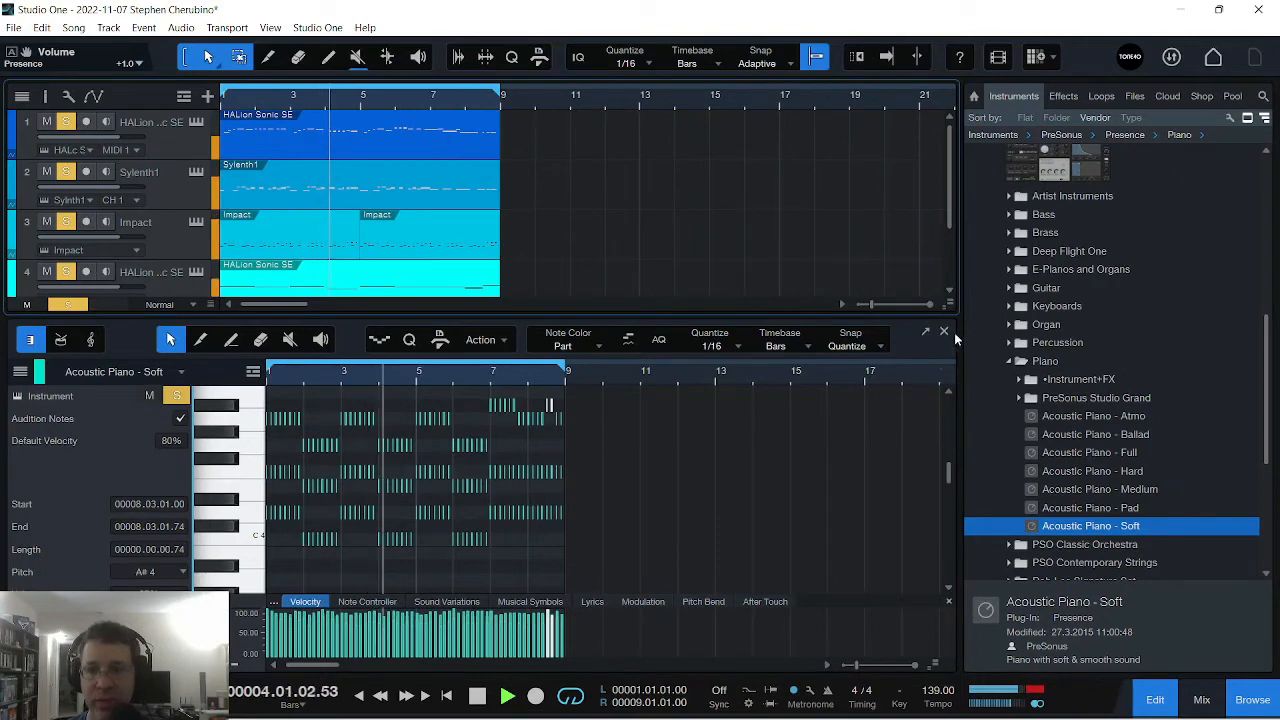
# Close the note editor and zoom the arrangement to show all five tracks over eight bars
pyautogui.click(944, 330)
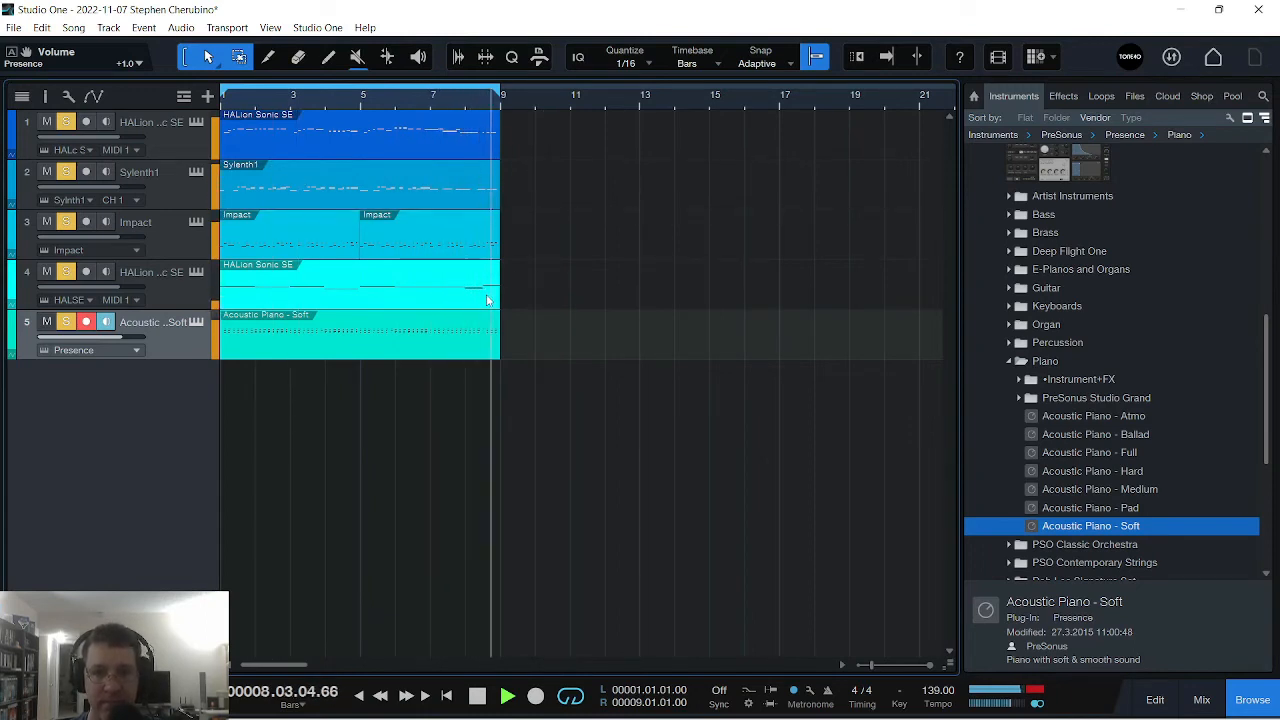
pyautogui.doubleClick(358, 136)
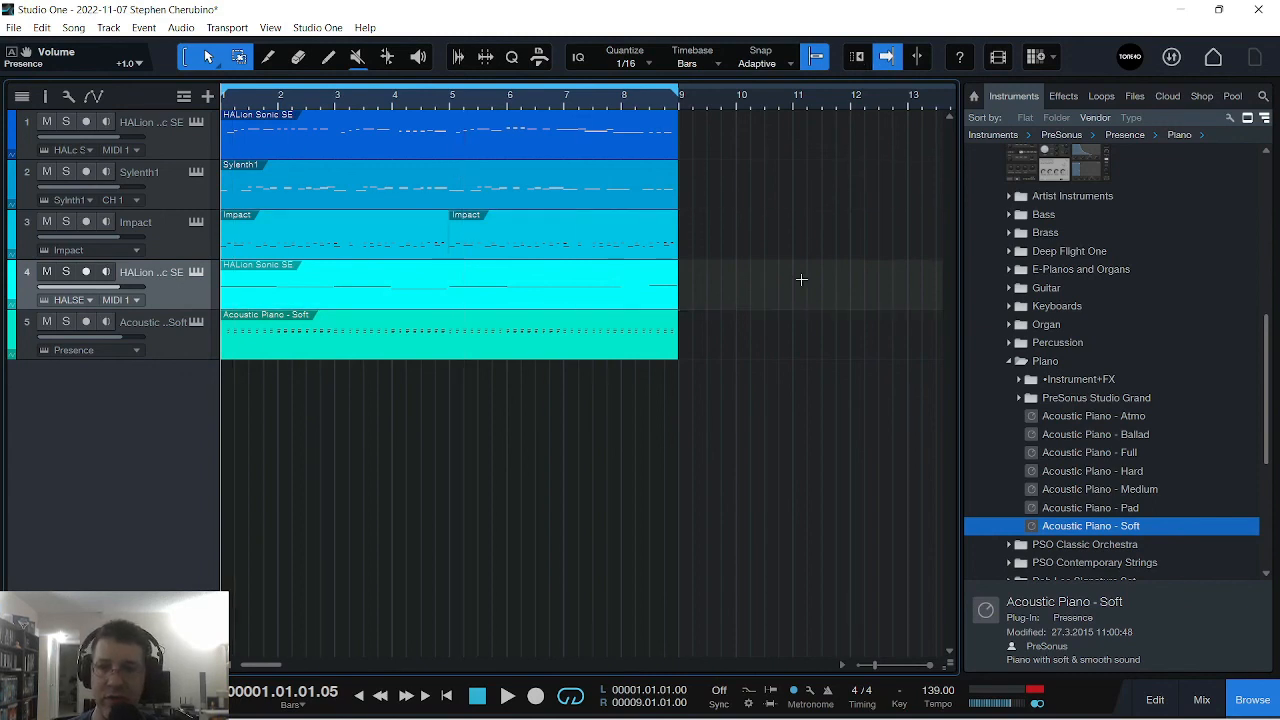
pyautogui.moveTo(664, 368)
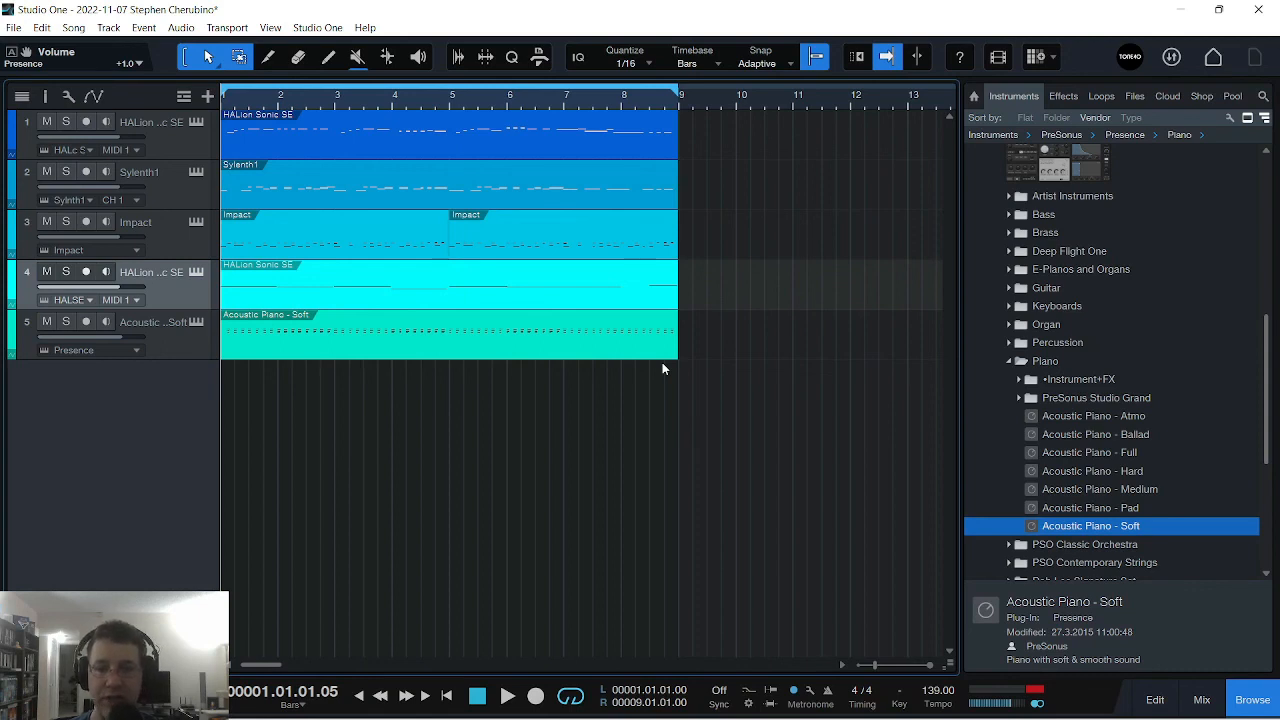
pyautogui.moveTo(726, 532)
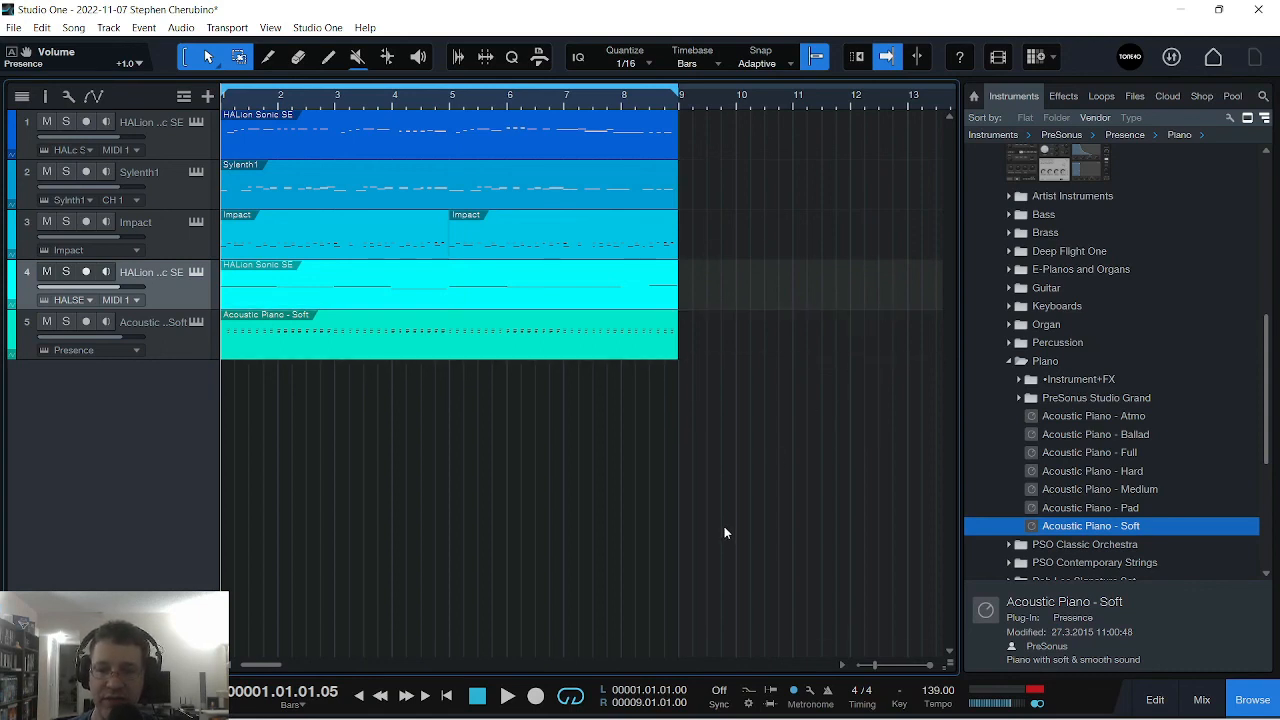